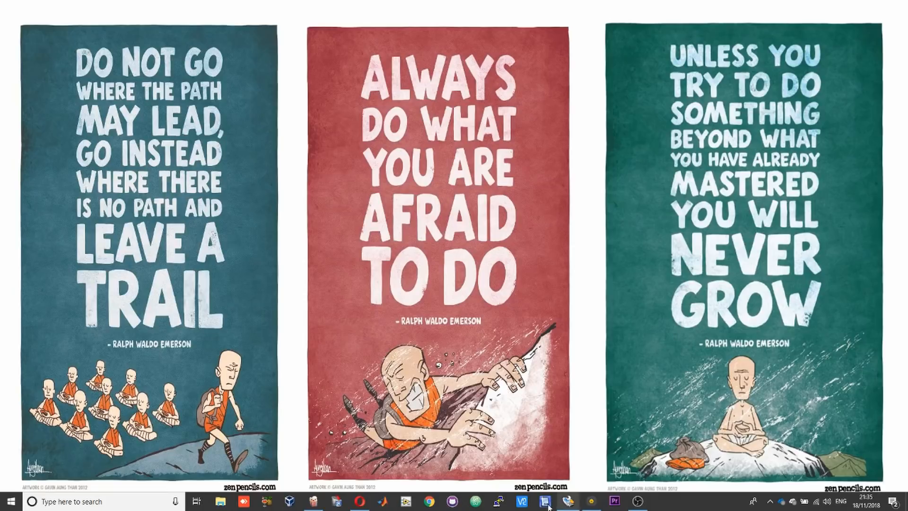
# Quick-format the 14.8 GB card in drive G: as BOOT and close SD Card Formatter
pyautogui.click(544, 501)
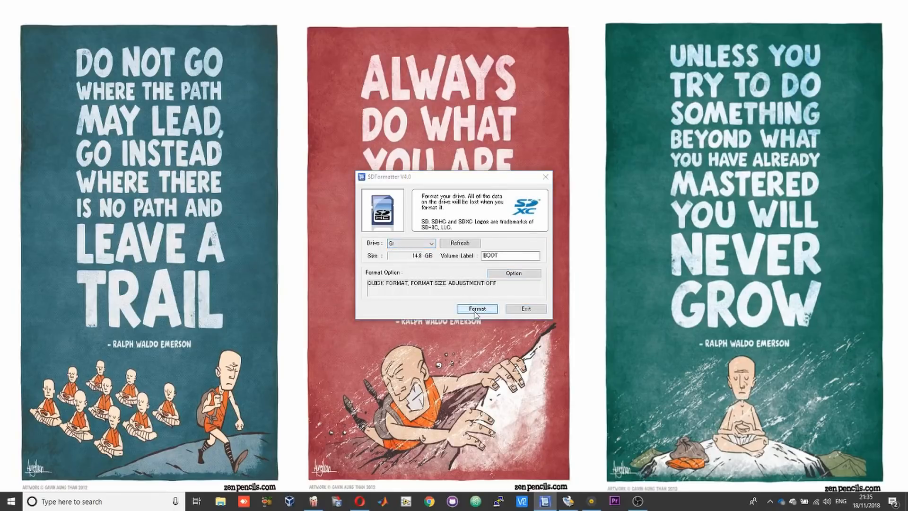
pyautogui.click(475, 308)
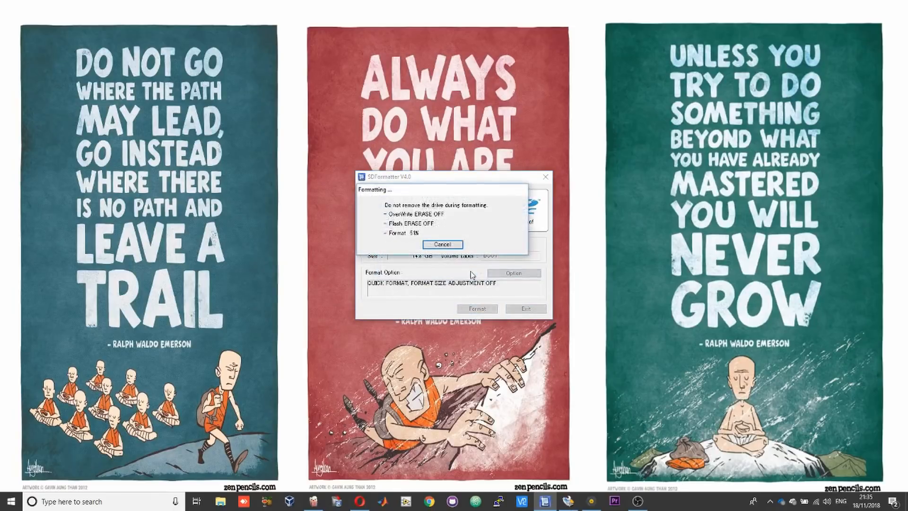
pyautogui.click(443, 244)
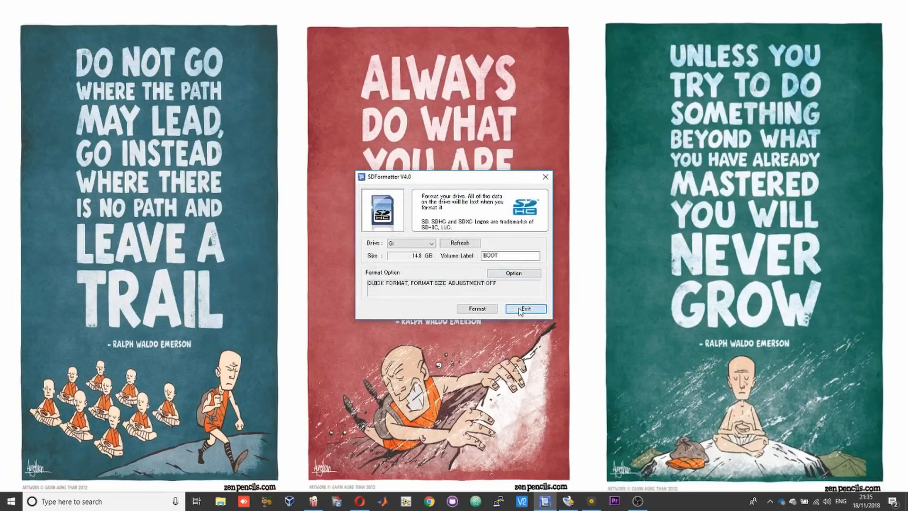
pyautogui.click(525, 307)
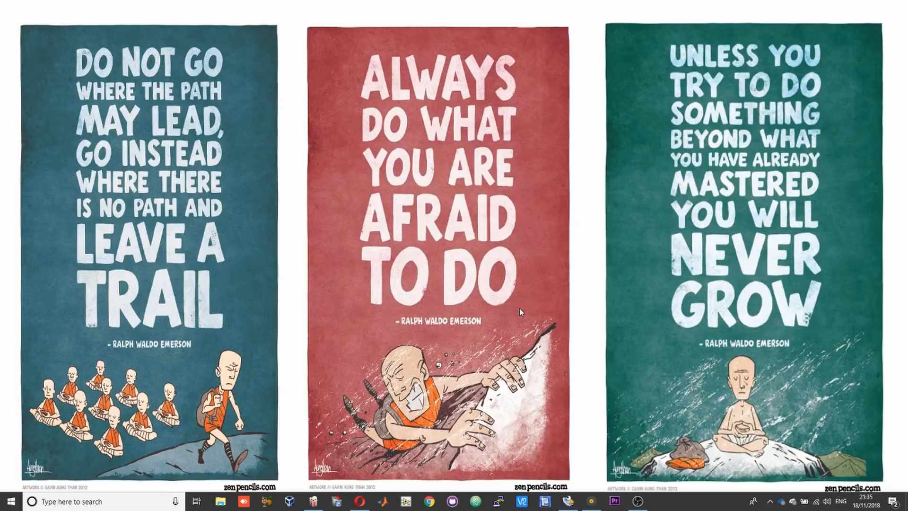
pyautogui.moveTo(556, 384)
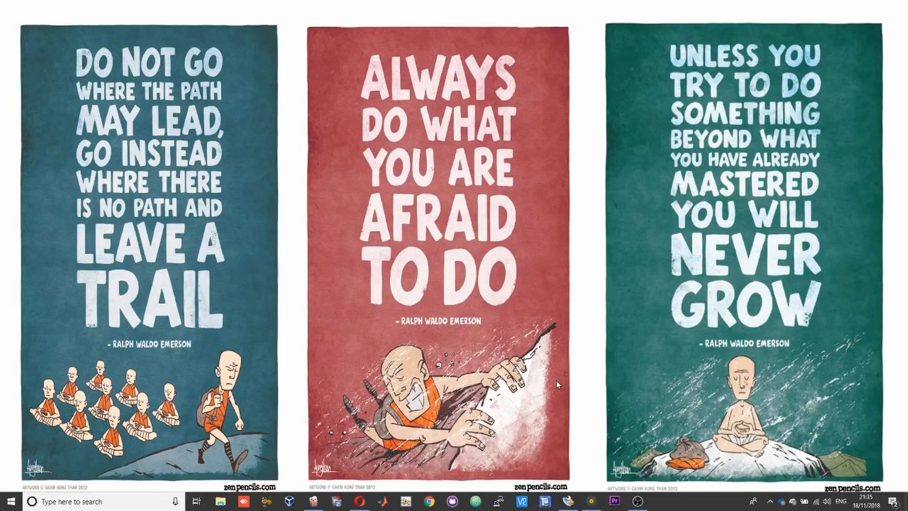
# Launch balenaEtcher with the 15.93 GB SDHC card as the flash target
pyautogui.click(578, 501)
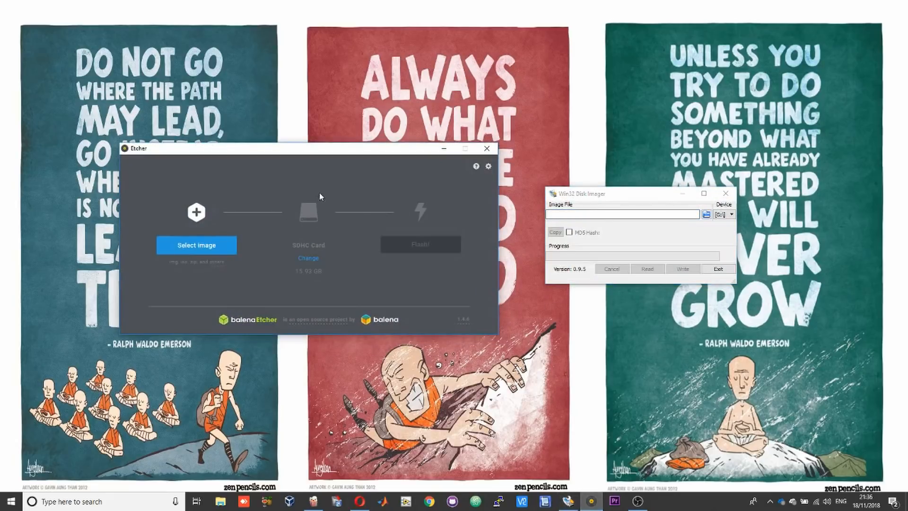
pyautogui.moveTo(327, 175)
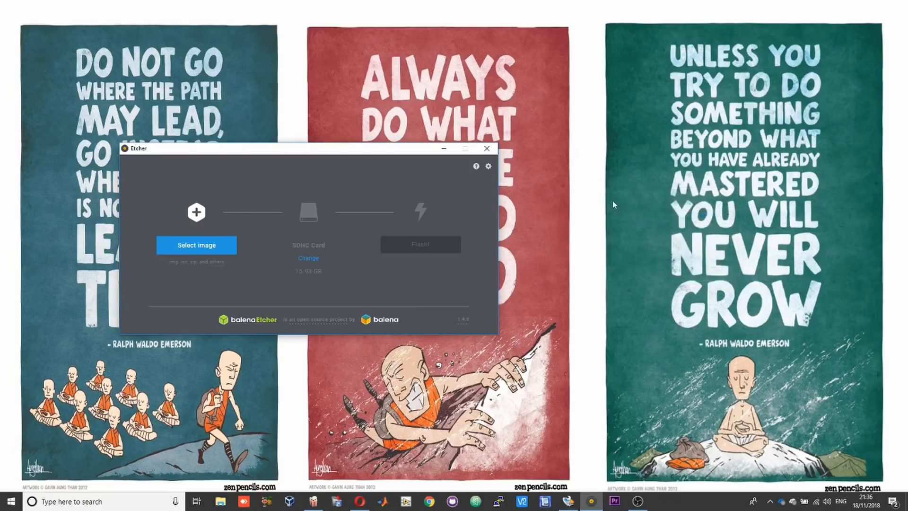
pyautogui.moveTo(296, 153)
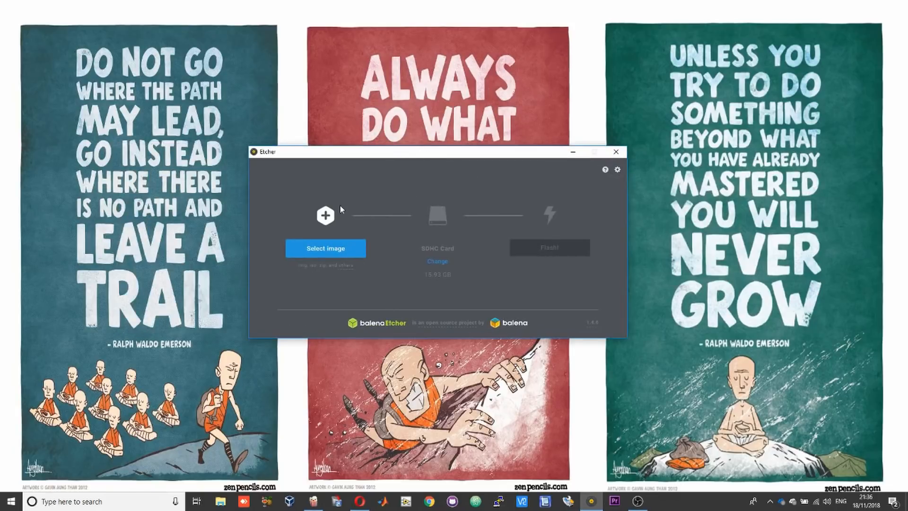
# Select 2018-06-27-raspbian-stretch.img from D:\...\SOFTWARE\SBC\Rpi as the source image
pyautogui.click(325, 248)
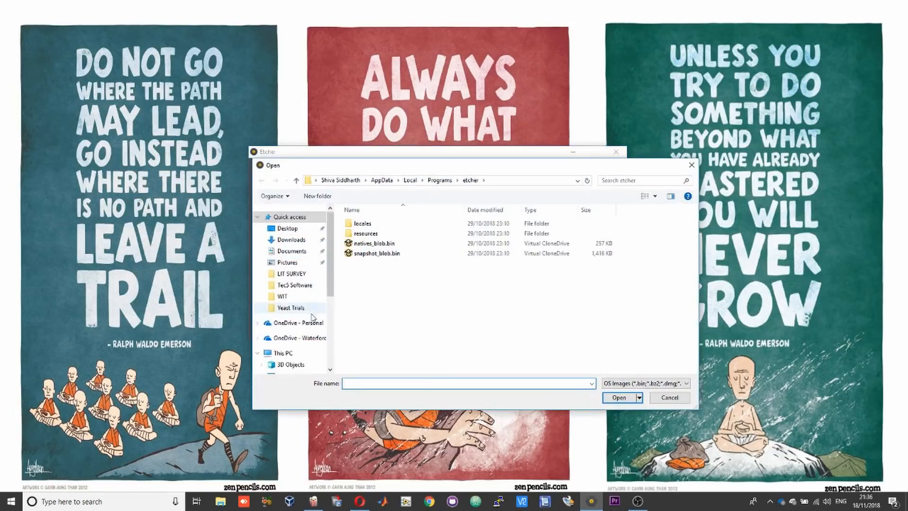
pyautogui.click(262, 352)
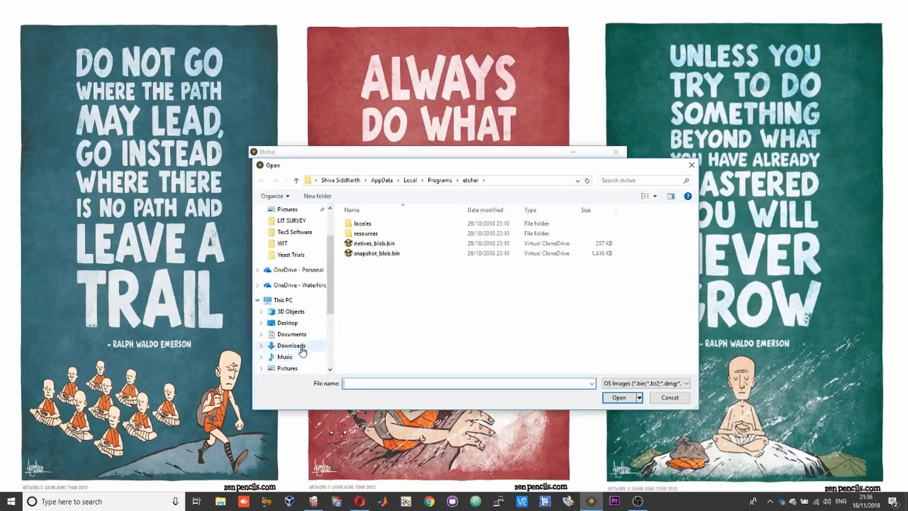
pyautogui.click(291, 357)
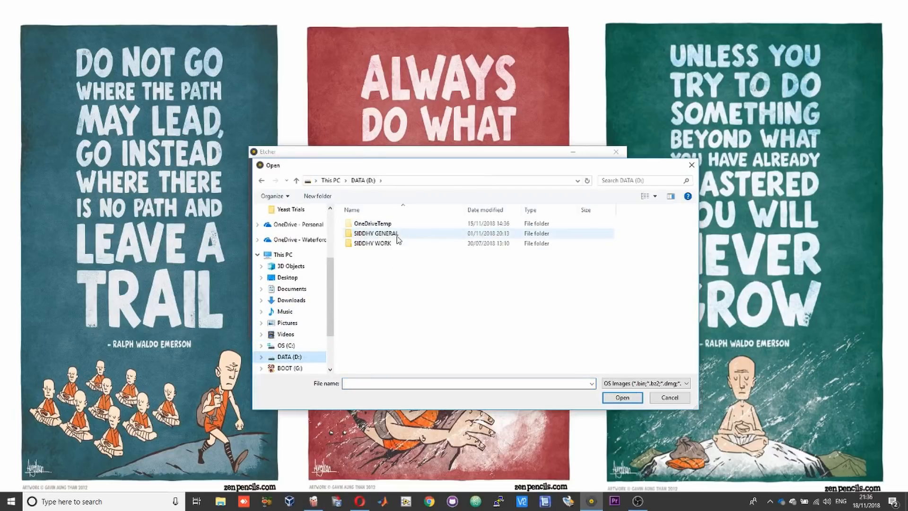
pyautogui.doubleClick(377, 232)
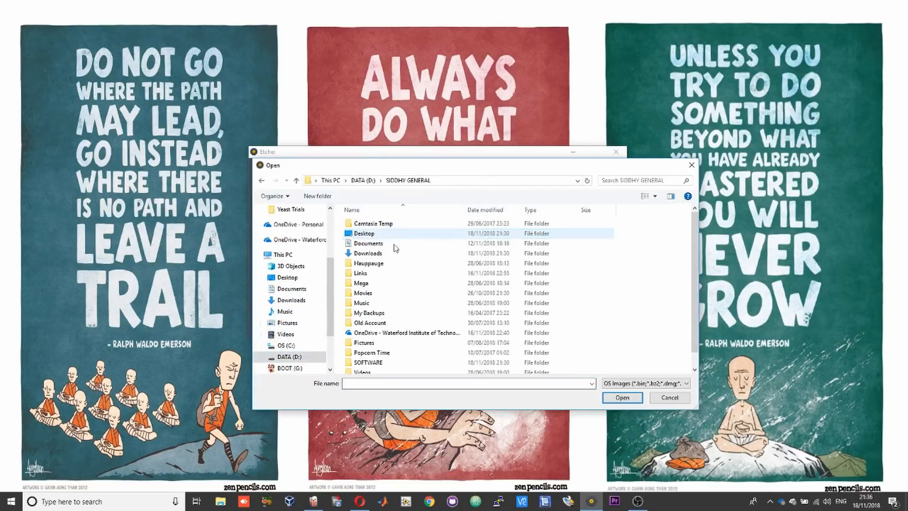
pyautogui.doubleClick(368, 362)
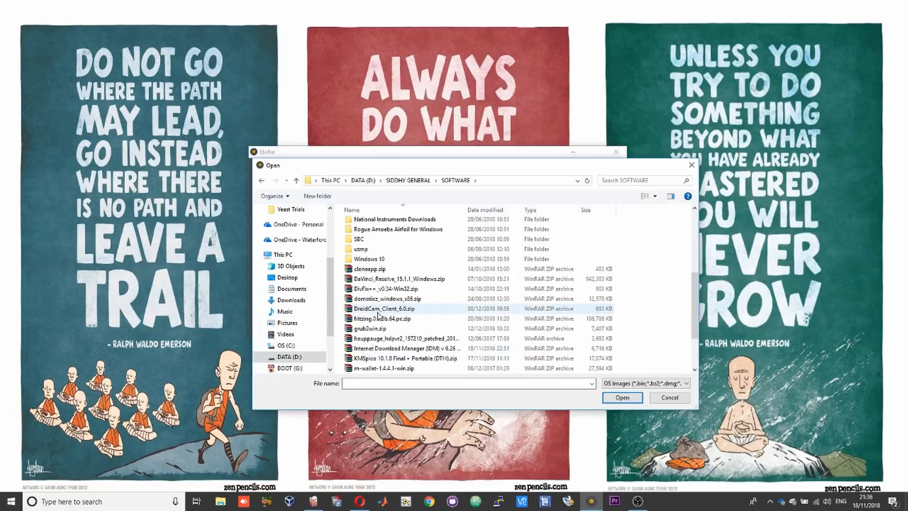
pyautogui.doubleClick(360, 238)
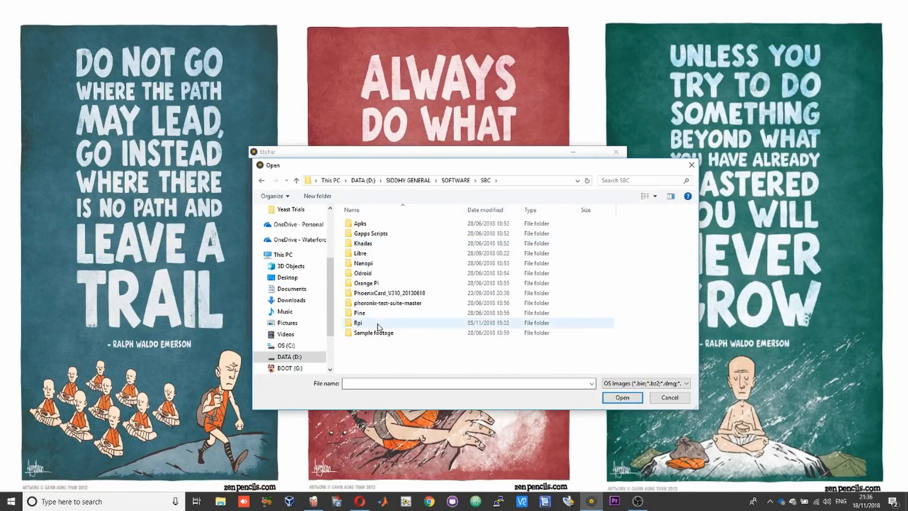
pyautogui.doubleClick(358, 322)
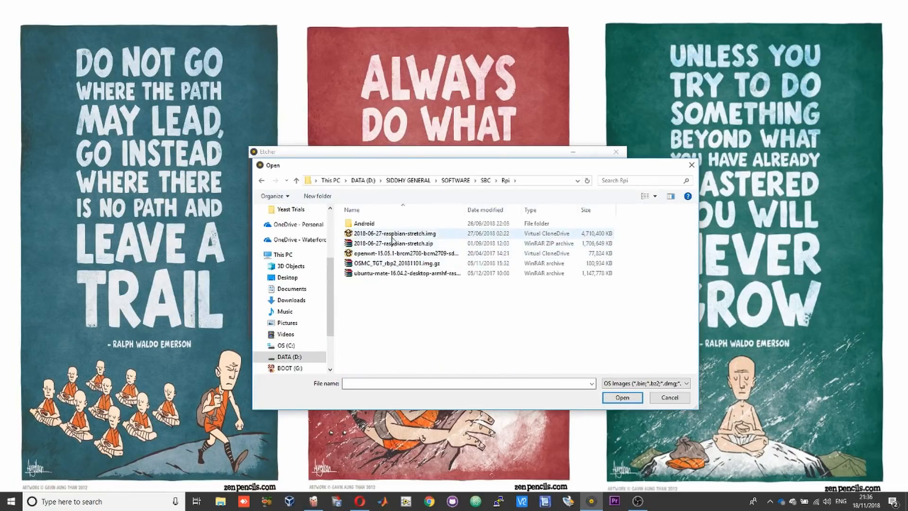
pyautogui.click(394, 233)
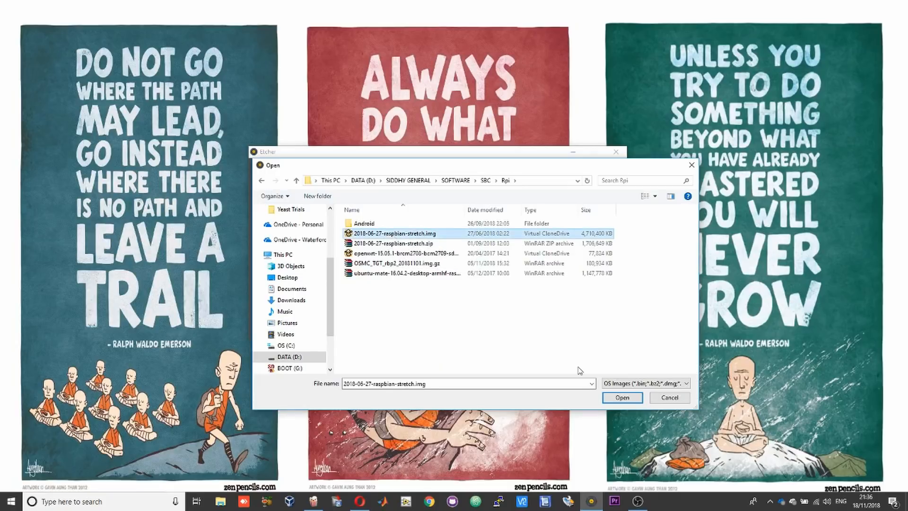
pyautogui.click(621, 397)
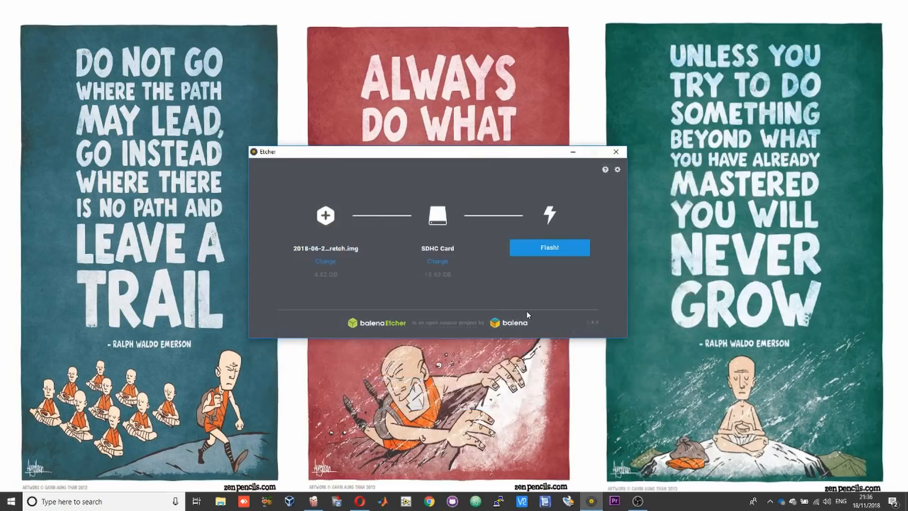
pyautogui.moveTo(463, 247)
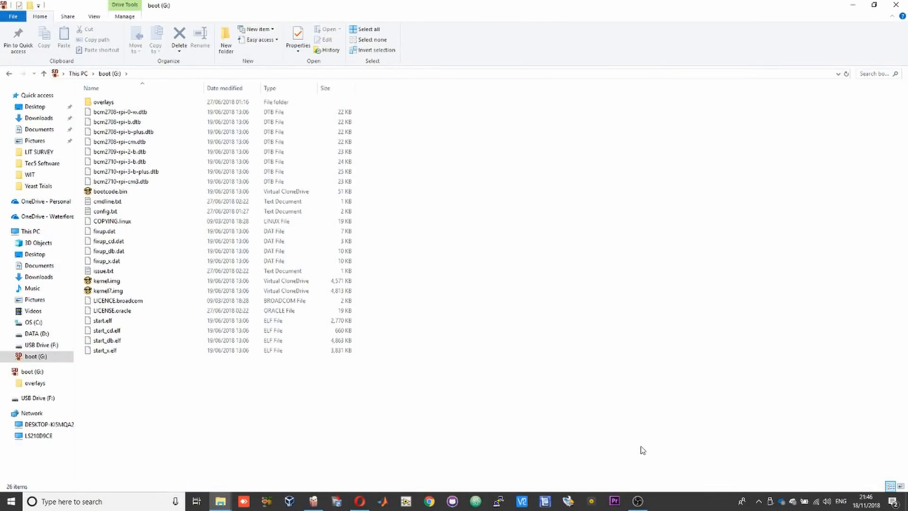
pyautogui.moveTo(559, 397)
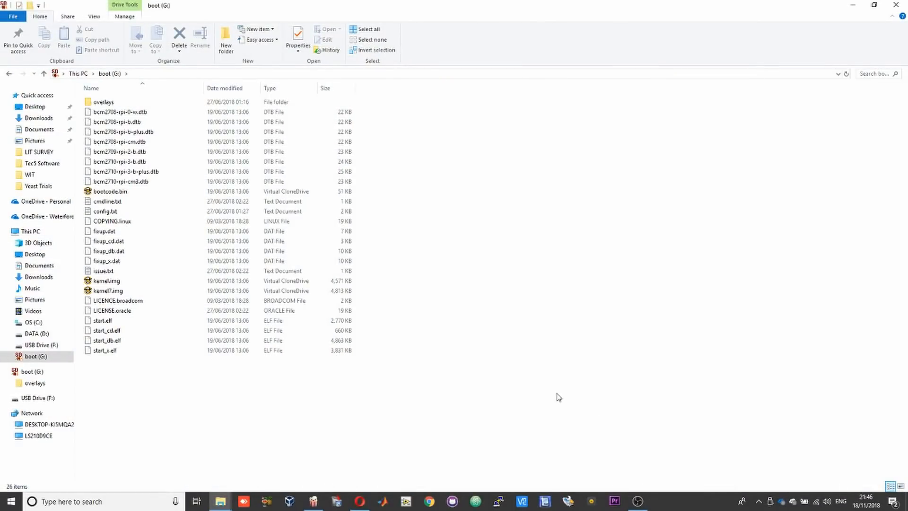
pyautogui.moveTo(472, 285)
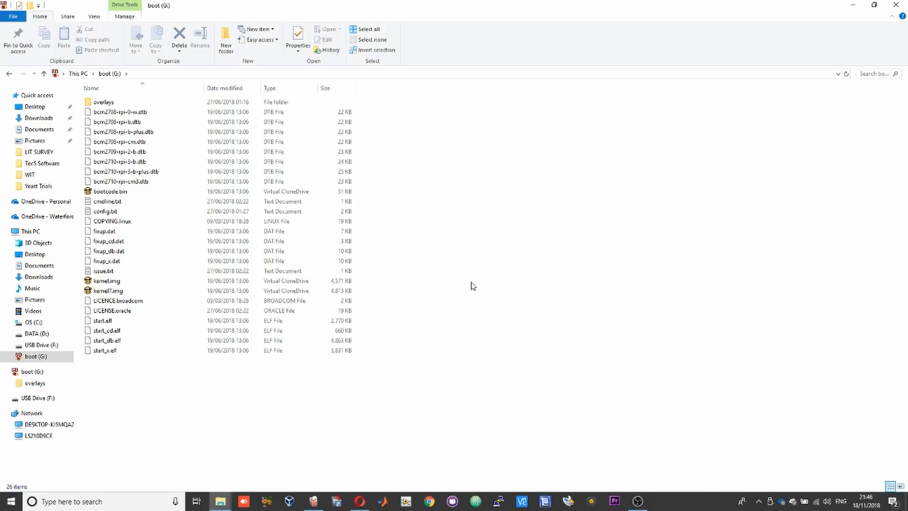
pyautogui.moveTo(373, 476)
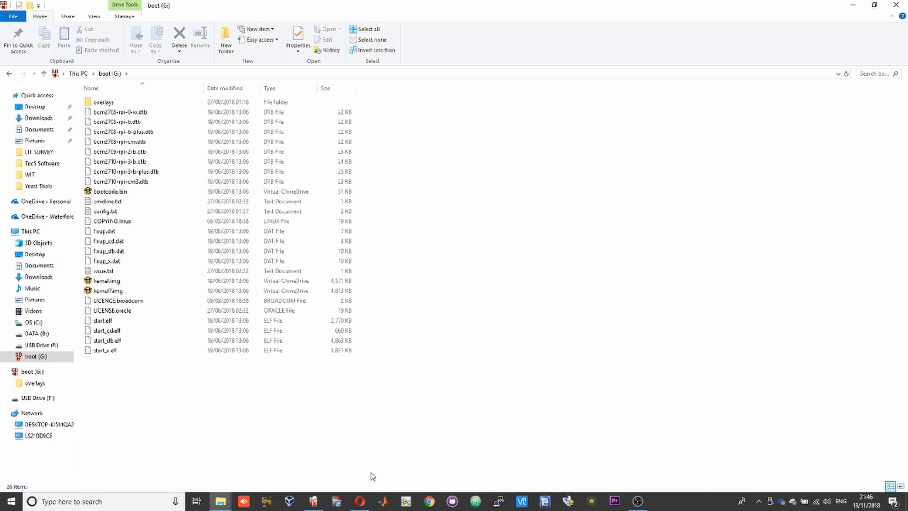
pyautogui.moveTo(303, 414)
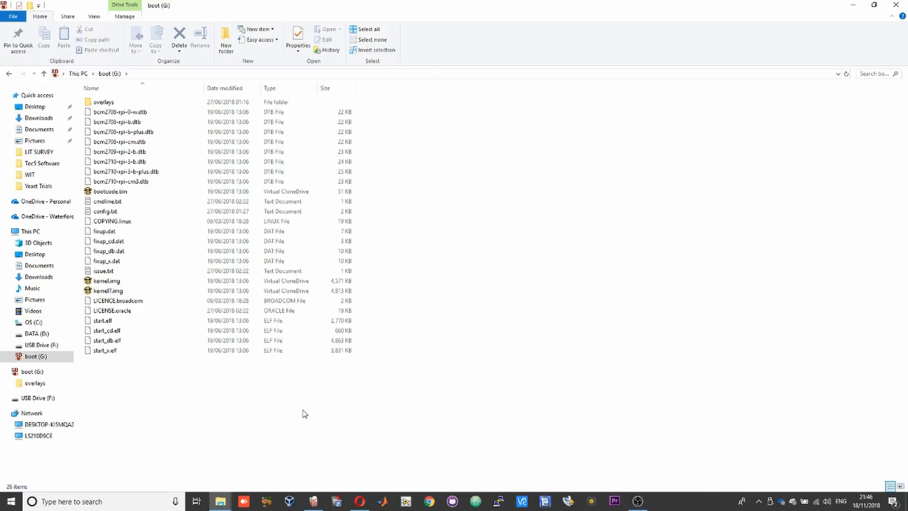
# Create a new text document on boot (G:) and begin renaming it wpa_supplicant.conf
pyautogui.rightClick(304, 413)
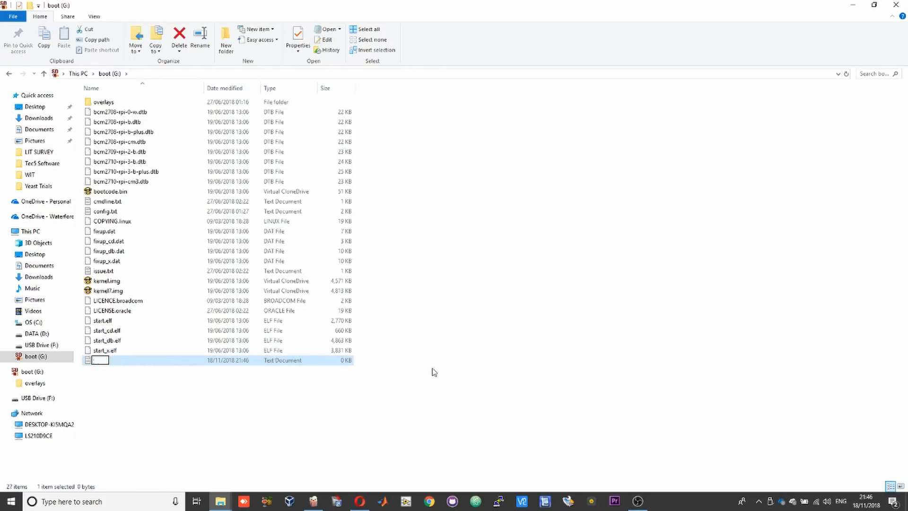
pyautogui.write('wpa_supplicant.conf')
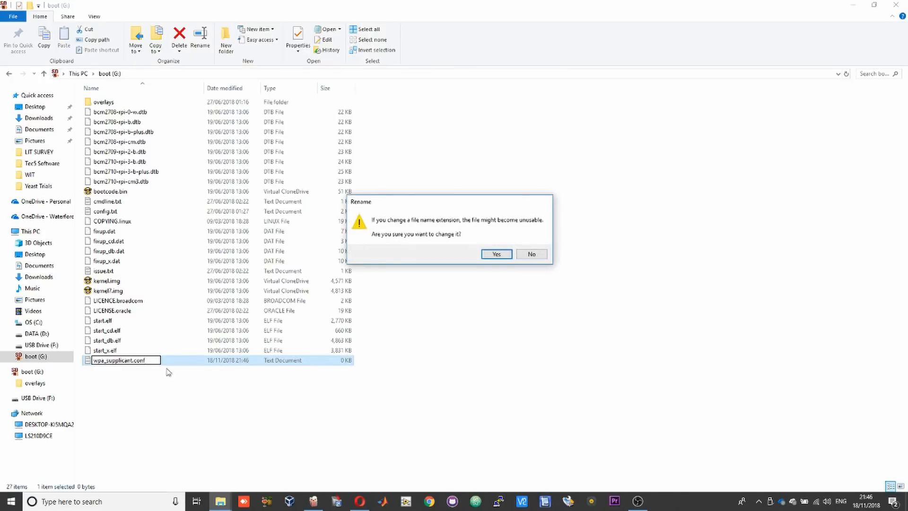
# Paste the Wi-Fi settings into wpa_supplicant.conf and fill in the real network name and password
pyautogui.click(496, 253)
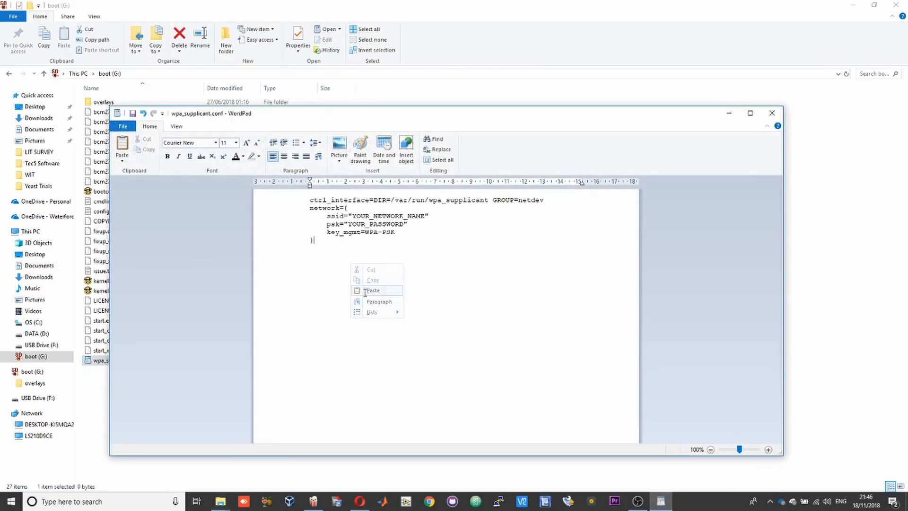
pyautogui.click(364, 292)
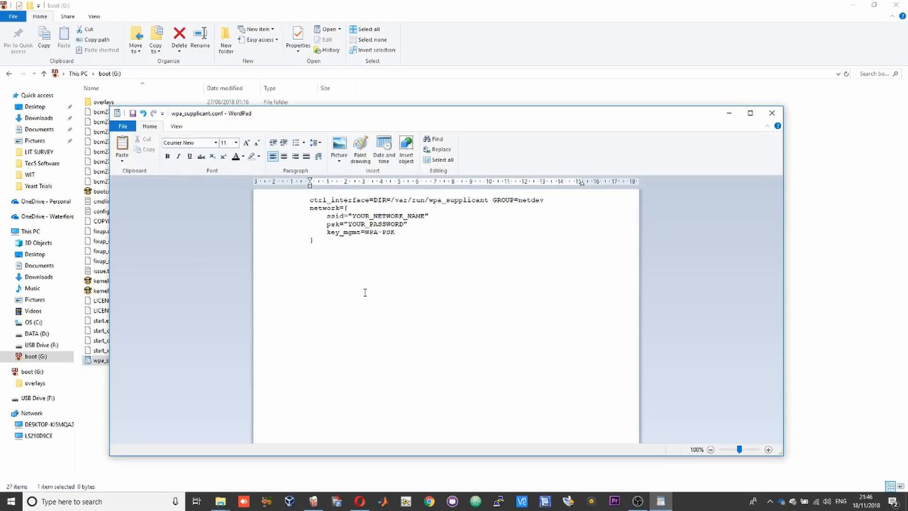
pyautogui.doubleClick(386, 216)
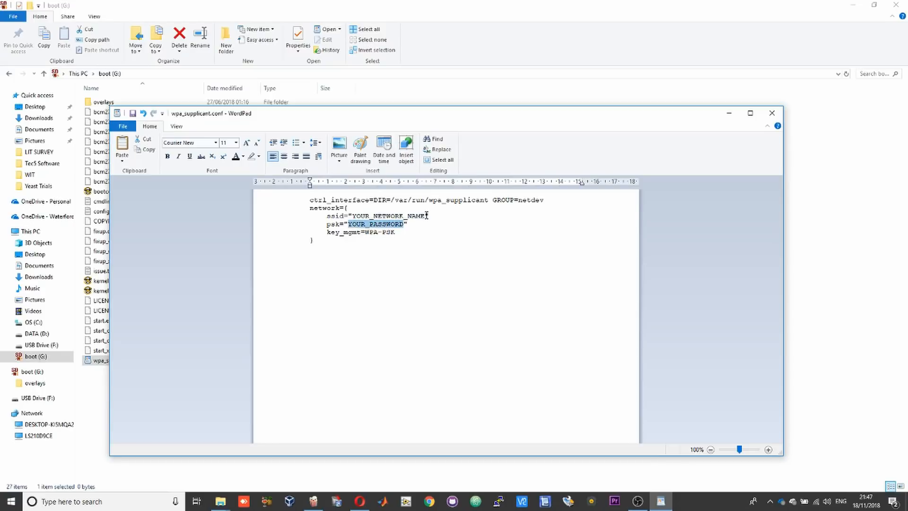
pyautogui.doubleClick(385, 215)
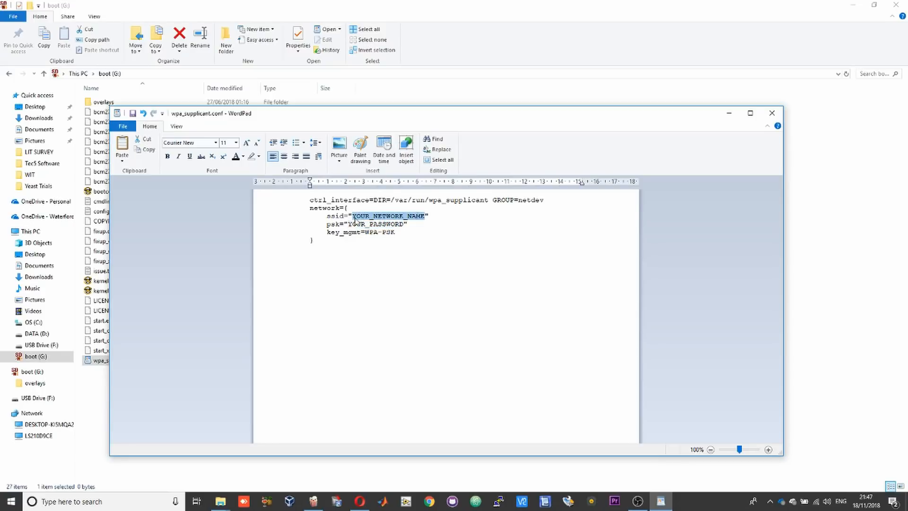
# Save the edited wpa_supplicant.conf and close WordPad
pyautogui.click(771, 113)
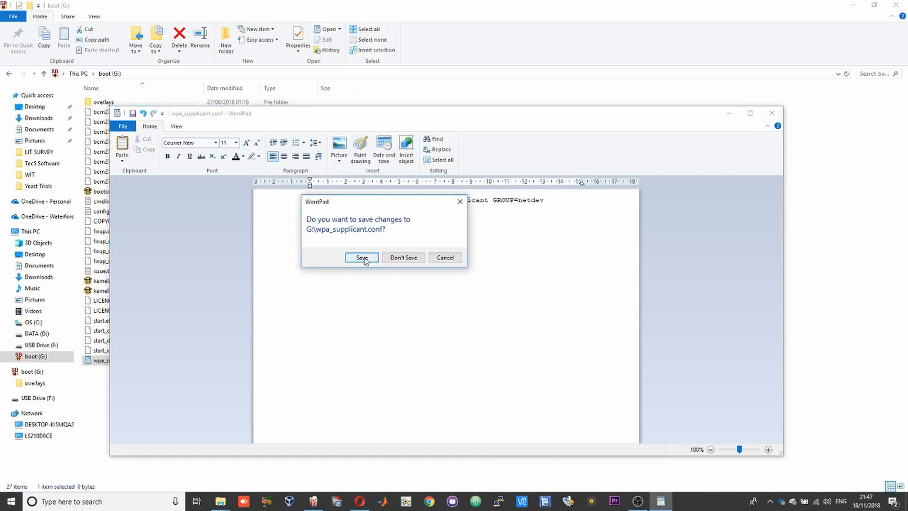
pyautogui.click(361, 257)
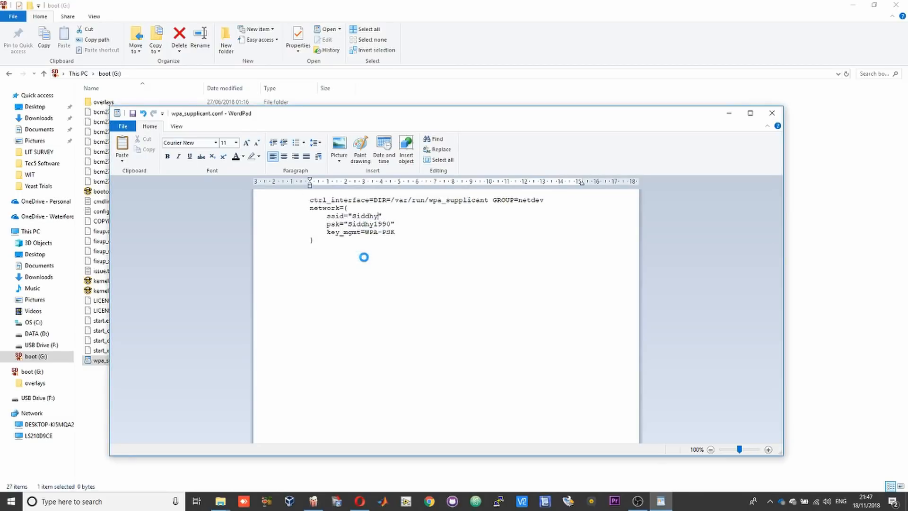
pyautogui.click(771, 113)
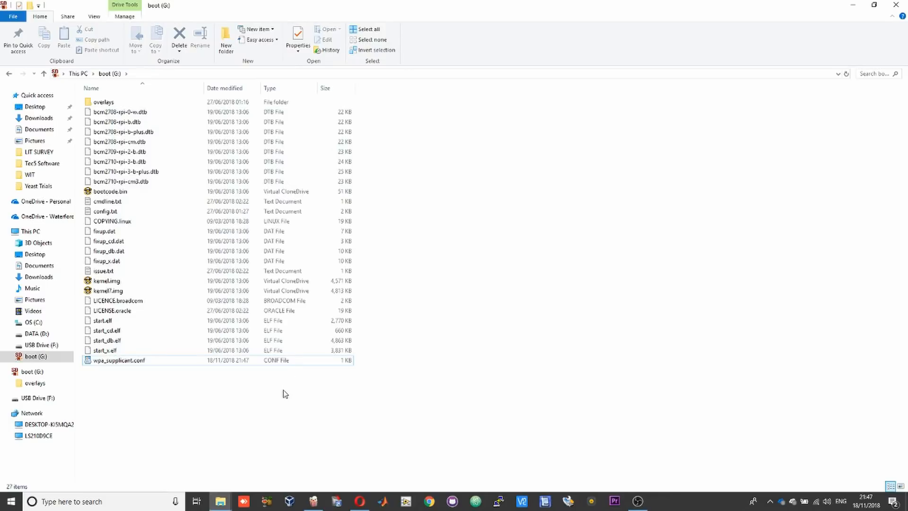
# Create an empty file named ssh with no extension on the boot drive
pyautogui.rightClick(284, 394)
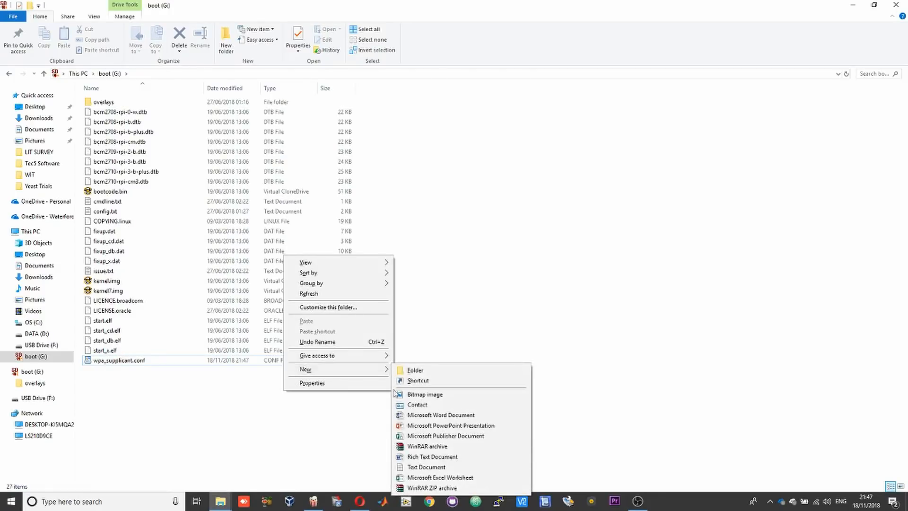
pyautogui.click(425, 466)
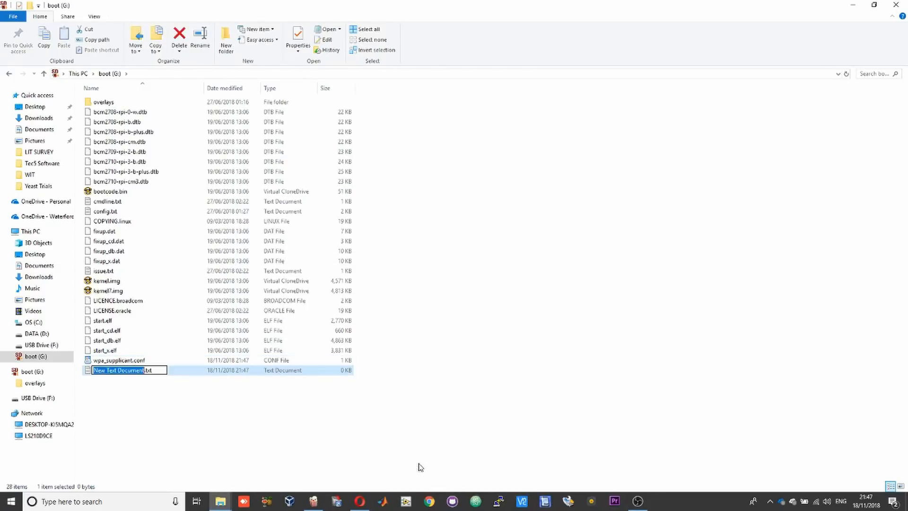
pyautogui.press('ctrl+a')
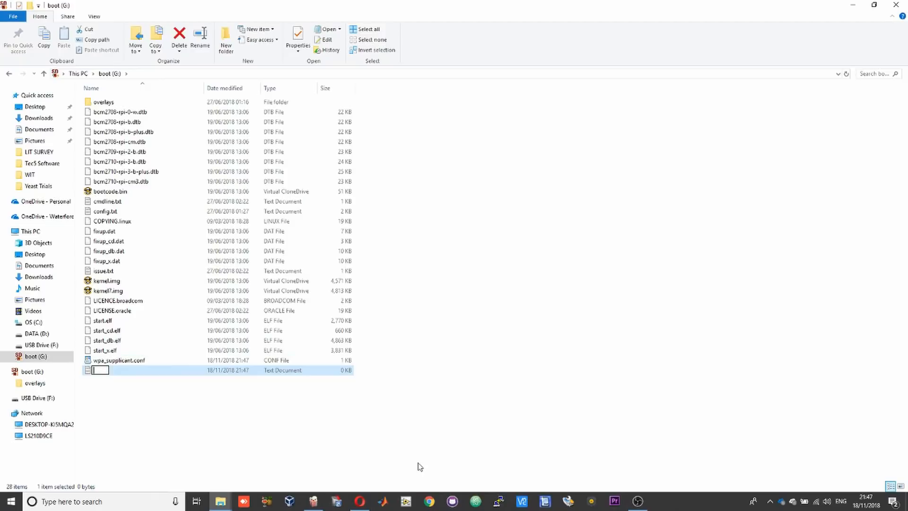
pyautogui.write('ssh')
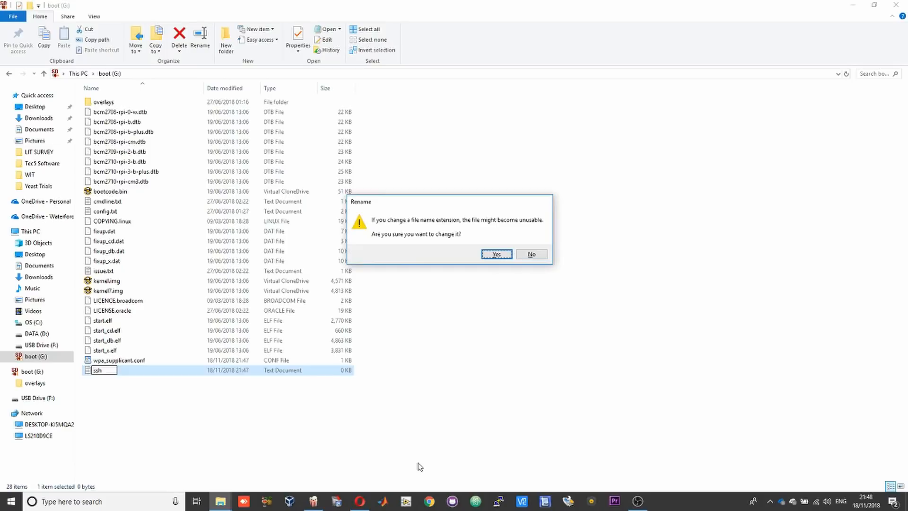
pyautogui.click(497, 254)
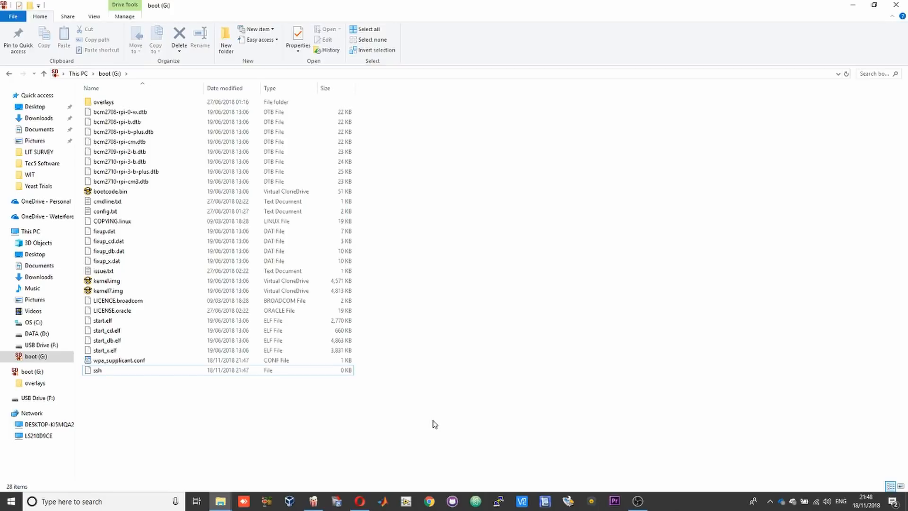
pyautogui.moveTo(426, 420)
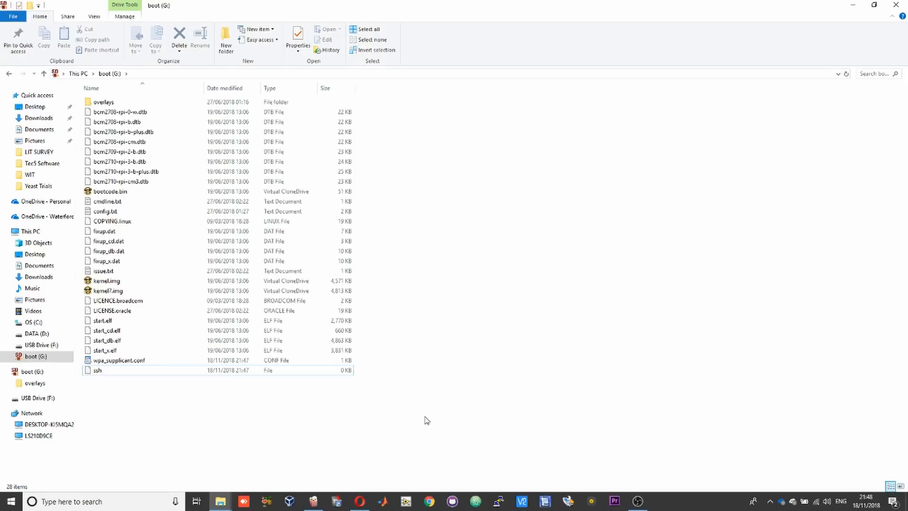
pyautogui.moveTo(683, 302)
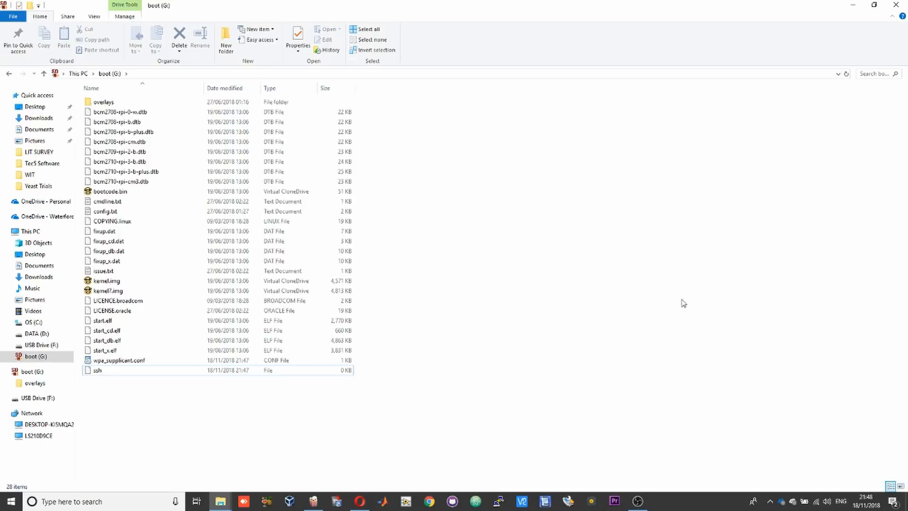
pyautogui.moveTo(661, 4)
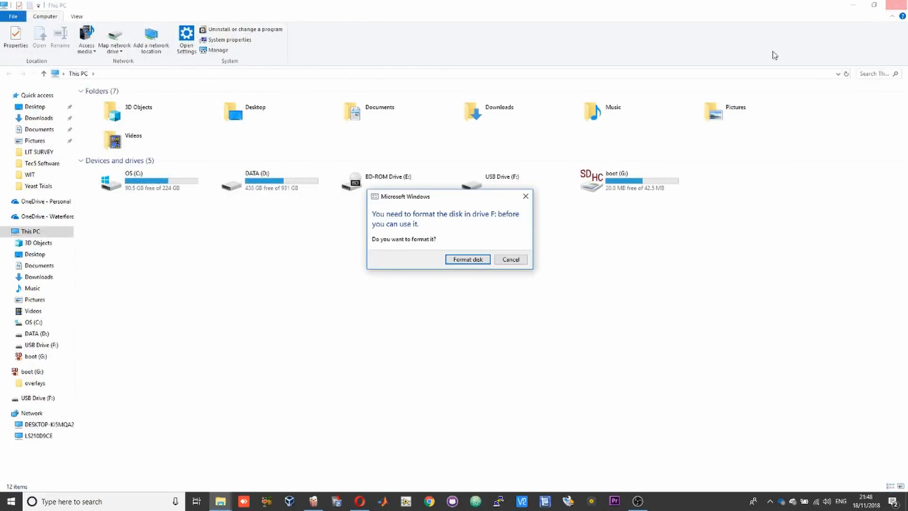
# Cancel the prompt to format drive F
pyautogui.click(510, 259)
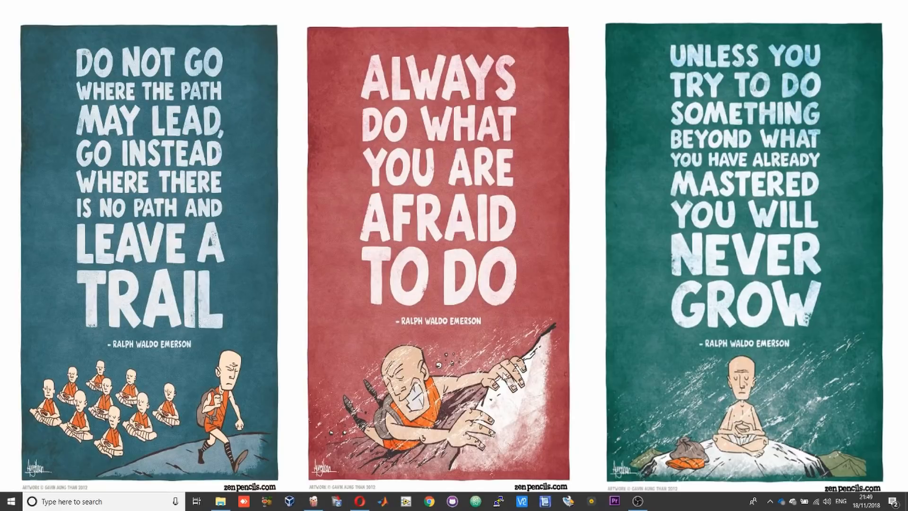
# Refresh the router's connected devices and select the new raspberrypi address 192.168.0.136
pyautogui.click(360, 501)
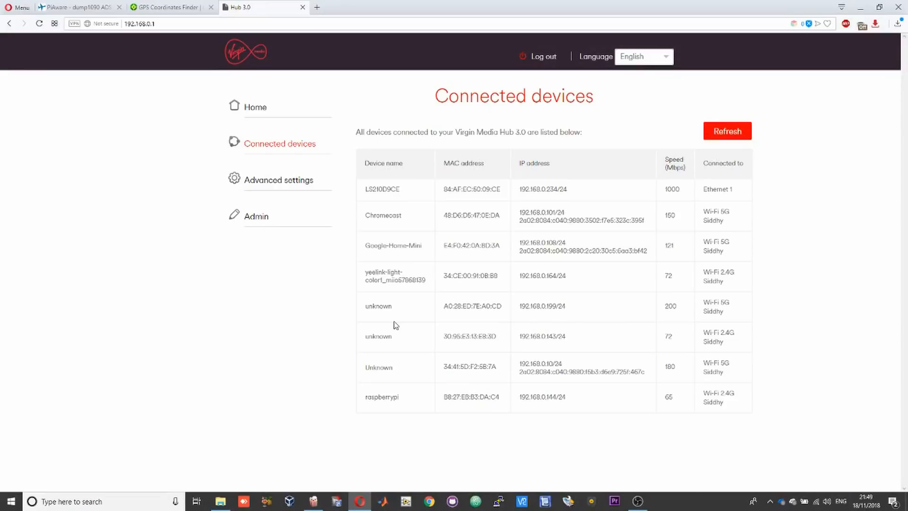
pyautogui.moveTo(566, 71)
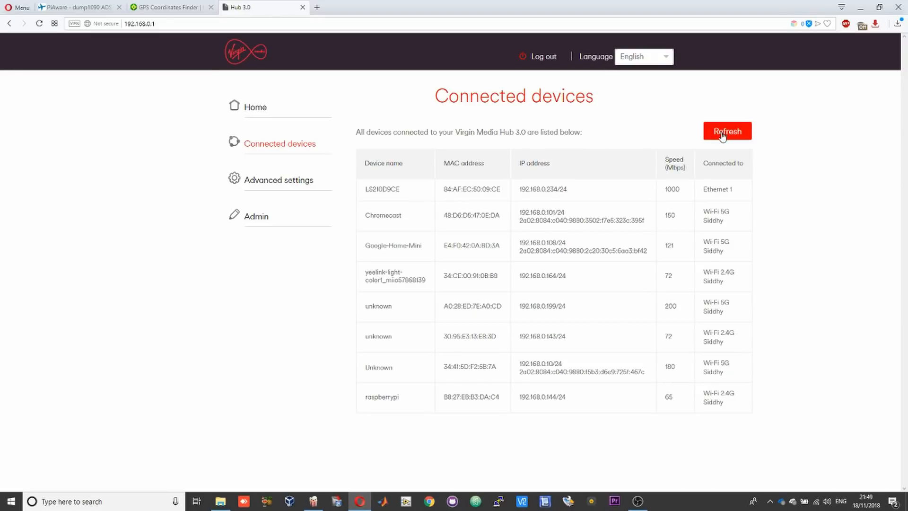
pyautogui.click(726, 130)
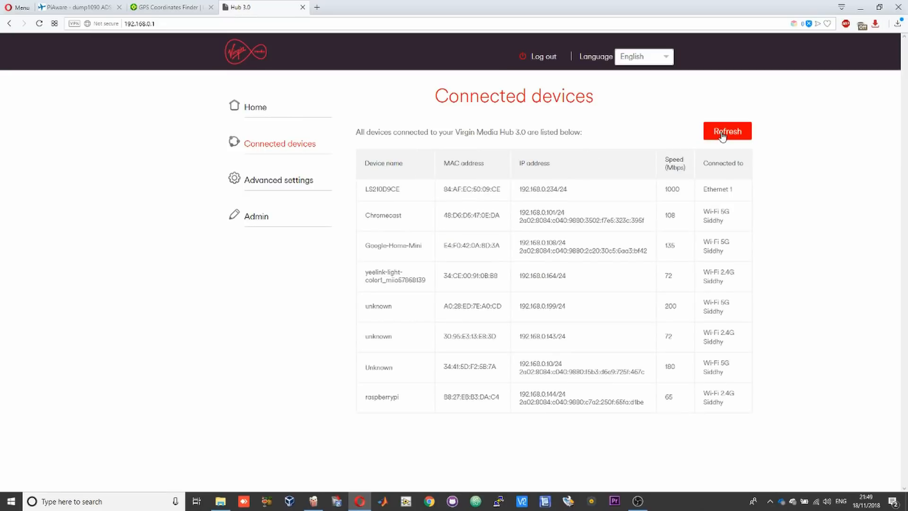
pyautogui.click(727, 130)
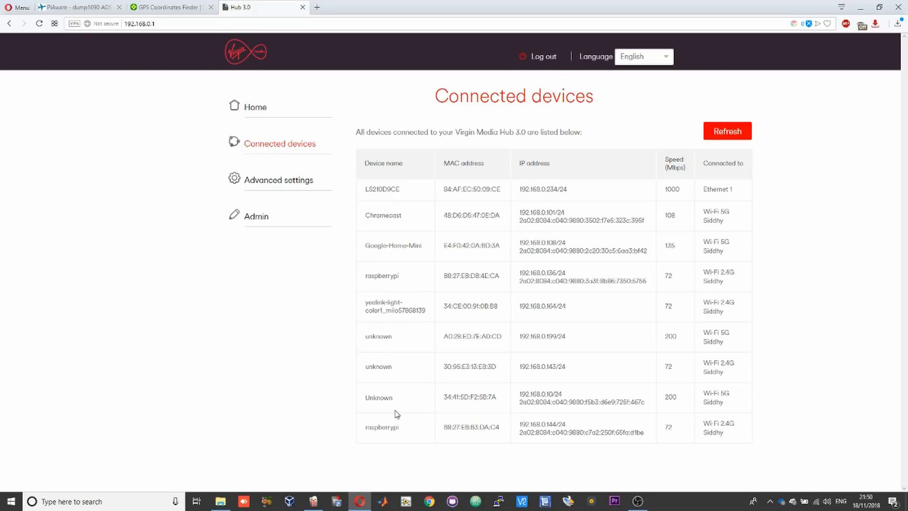
pyautogui.moveTo(396, 417)
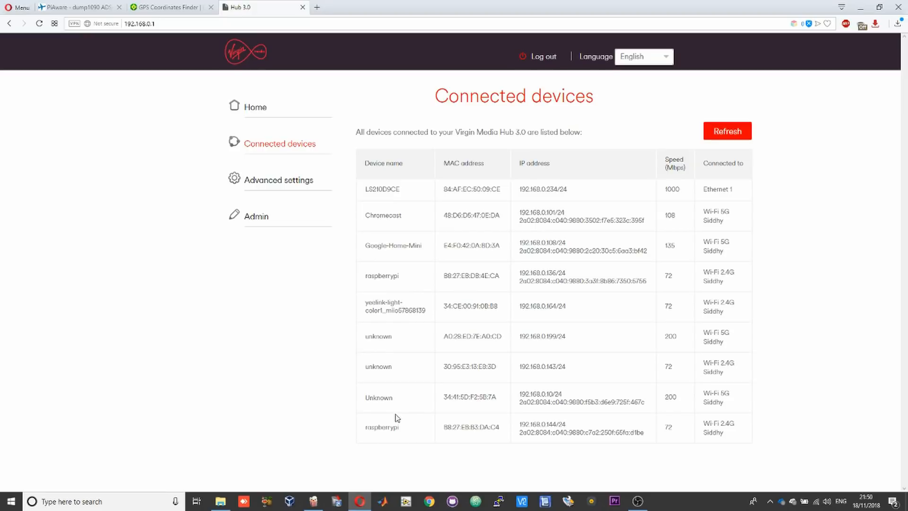
pyautogui.moveTo(396, 279)
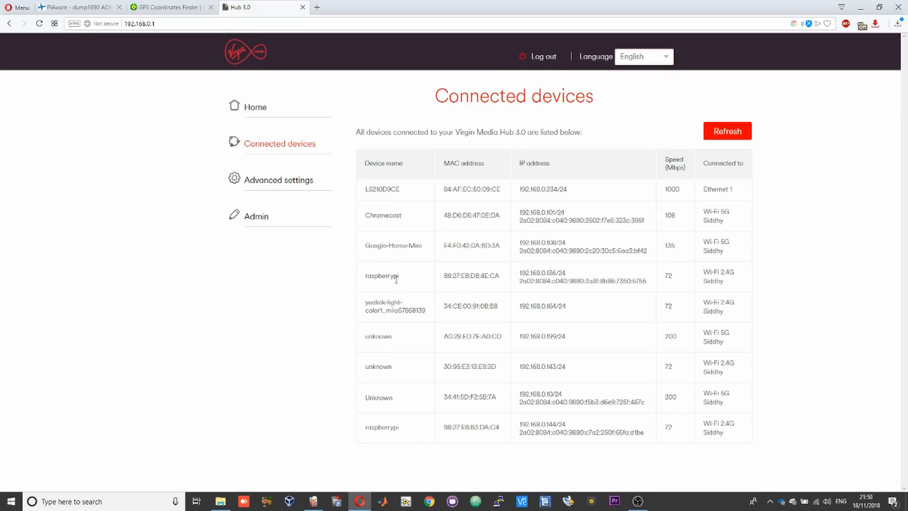
pyautogui.moveTo(424, 282)
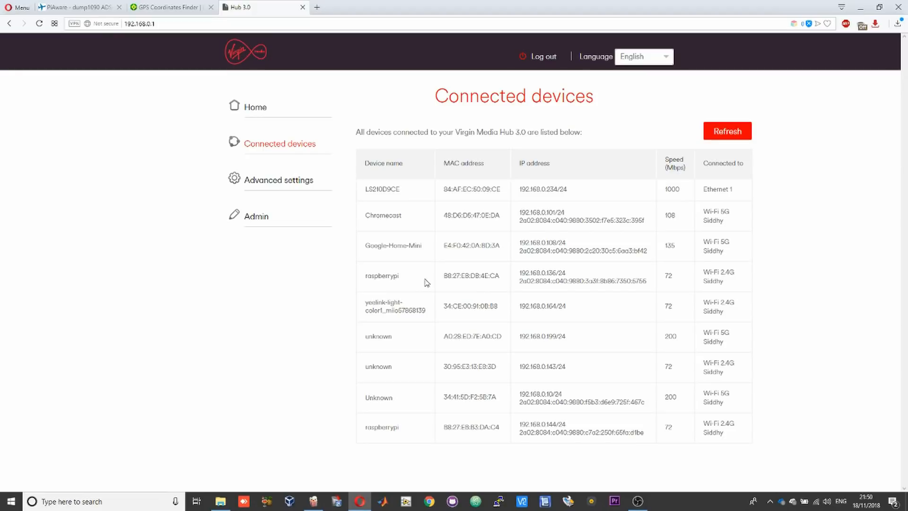
pyautogui.moveTo(541, 276)
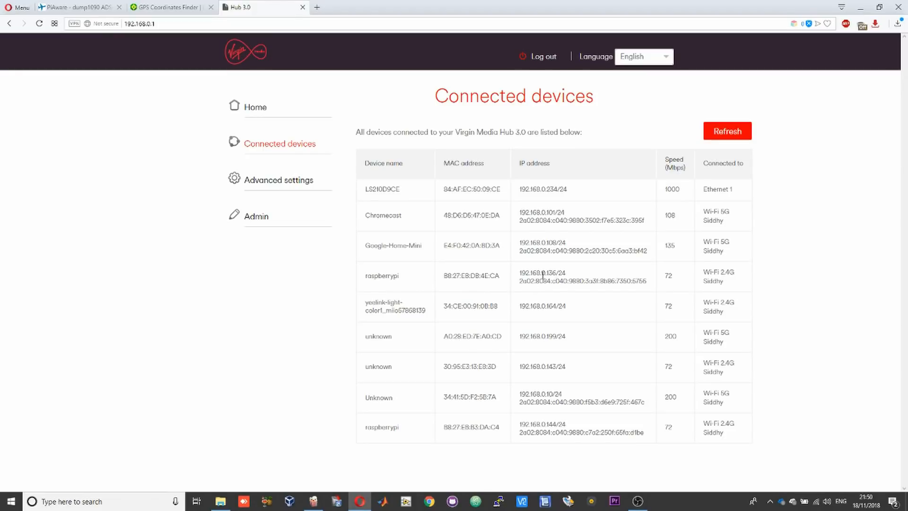
pyautogui.doubleClick(535, 272)
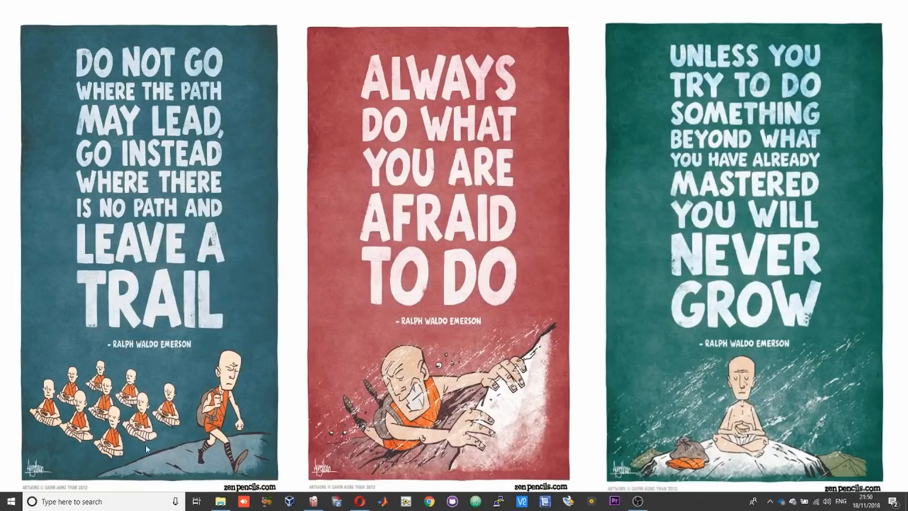
pyautogui.moveTo(405, 431)
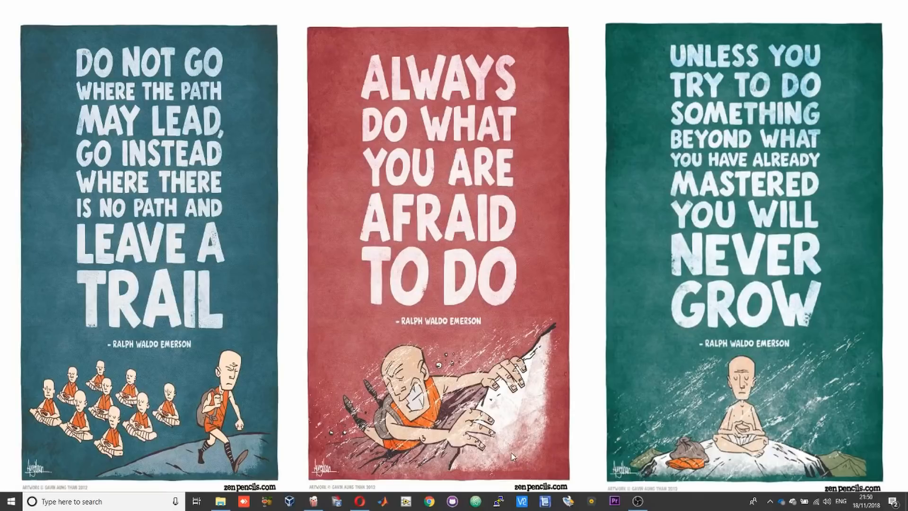
pyautogui.moveTo(496, 502)
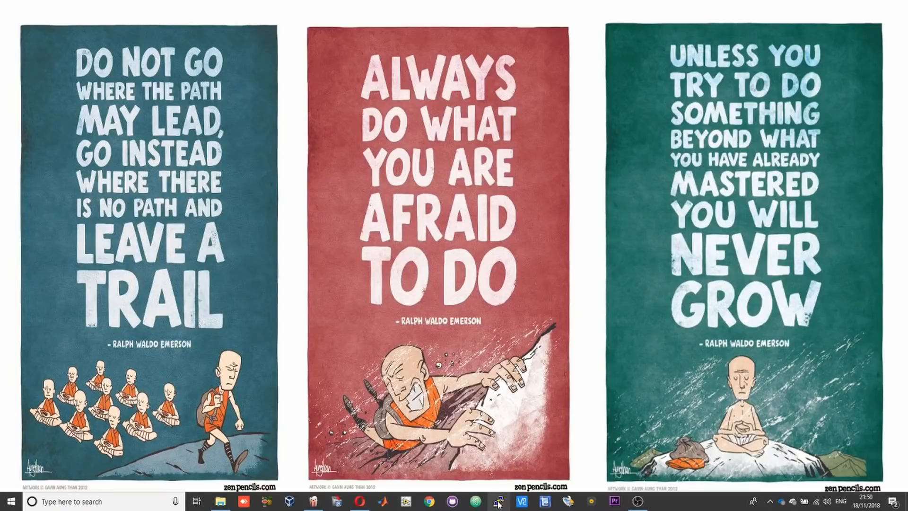
# Start a PuTTY SSH session to host 192.168.0.136
pyautogui.click(496, 501)
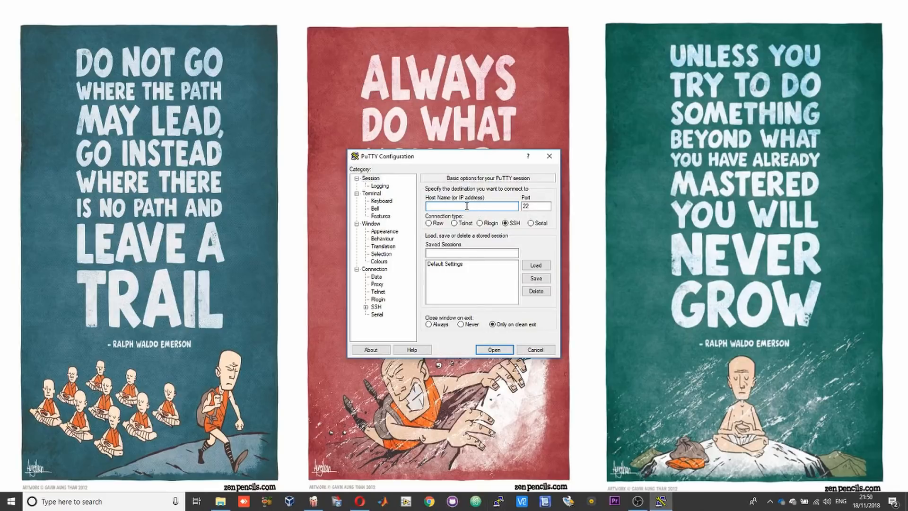
pyautogui.write('192.168.0.136')
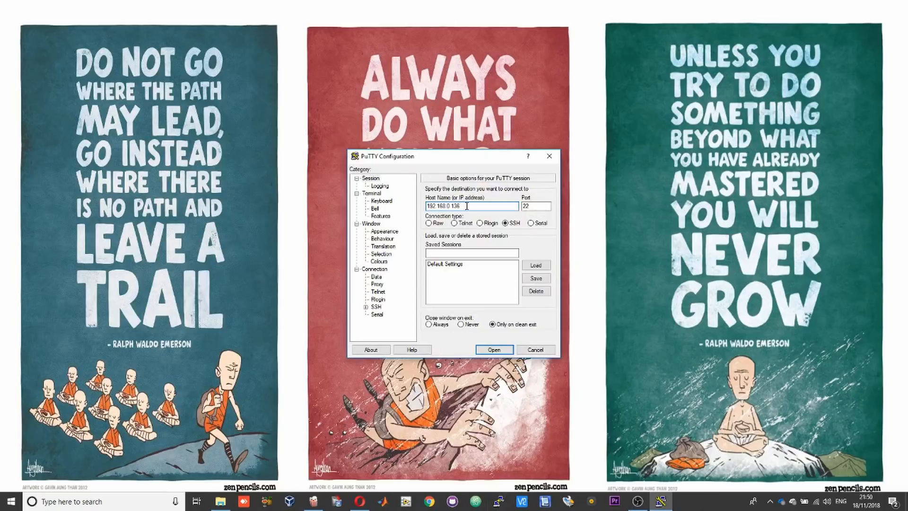
pyautogui.moveTo(439, 225)
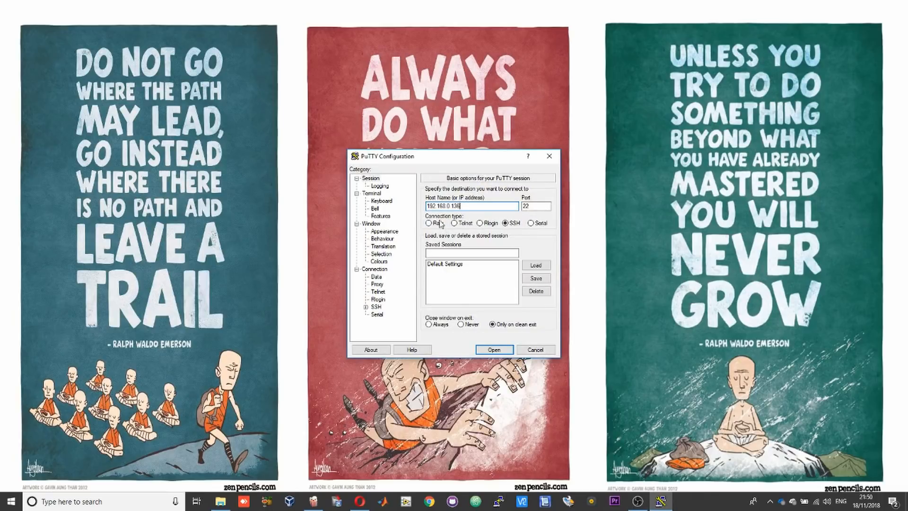
pyautogui.moveTo(526, 234)
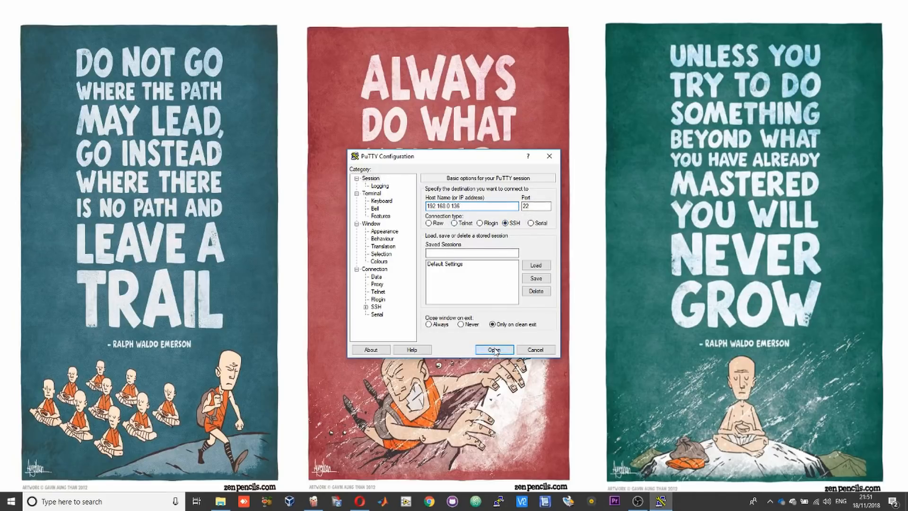
pyautogui.click(494, 349)
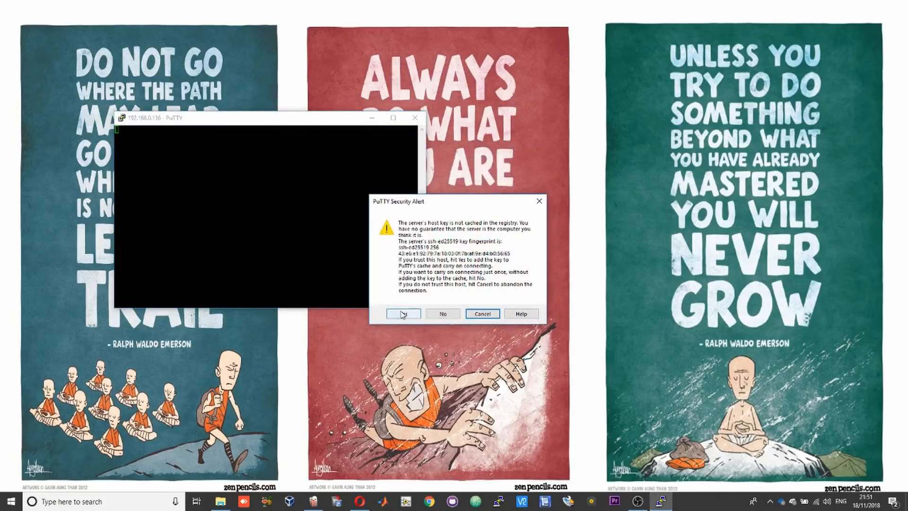
# Trust the Pi's host key and log in as user pi
pyautogui.click(403, 313)
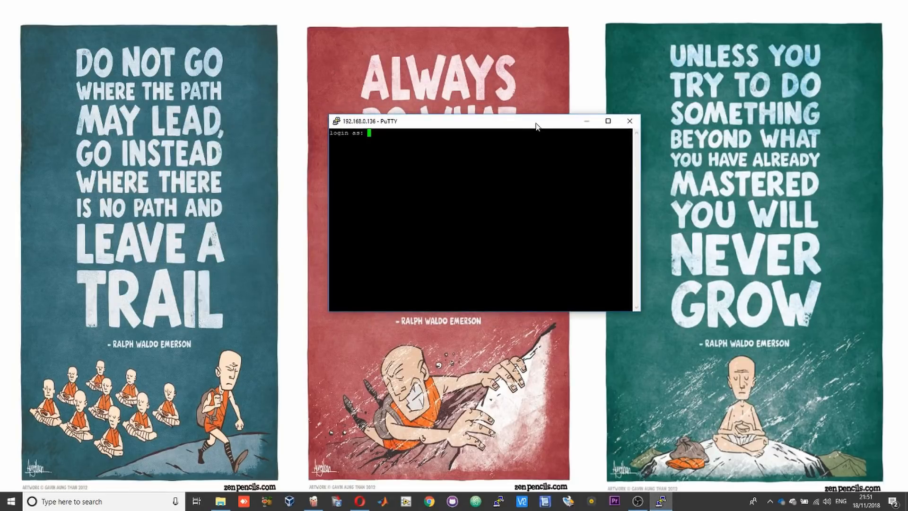
pyautogui.write('pi')
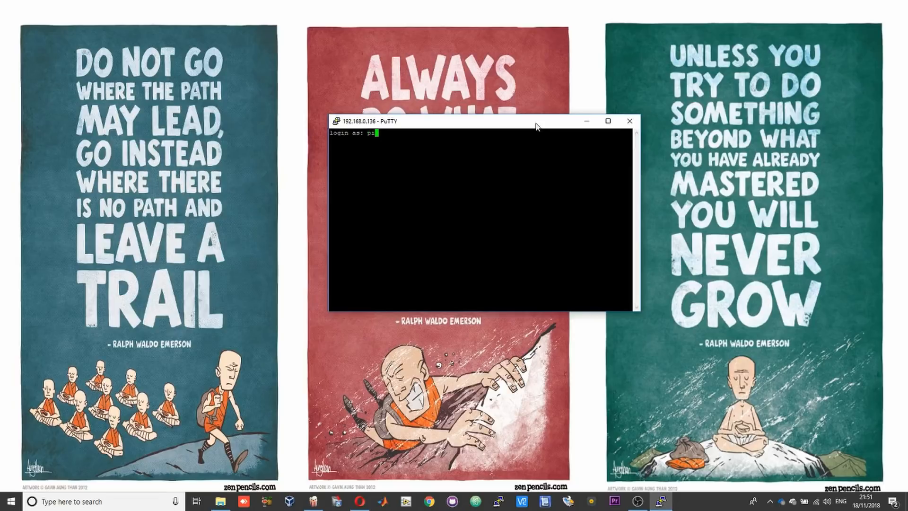
pyautogui.press('Return')
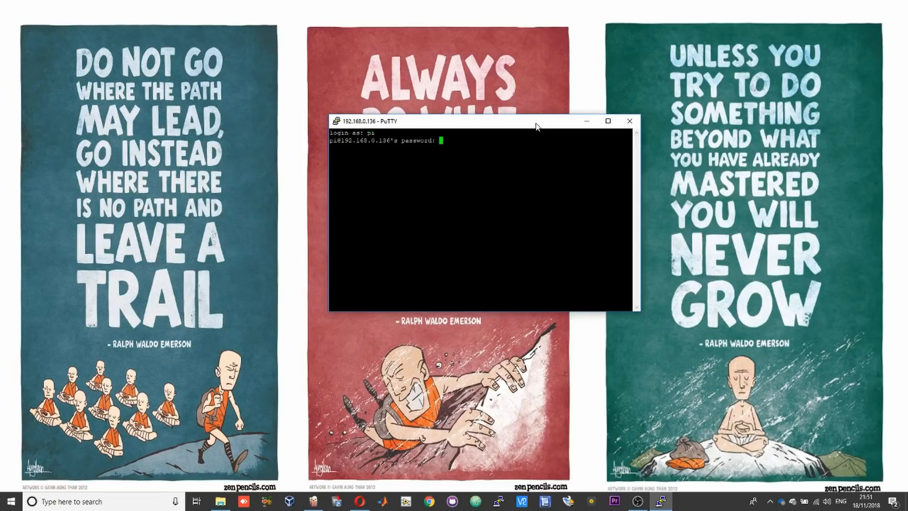
pyautogui.press('Return')
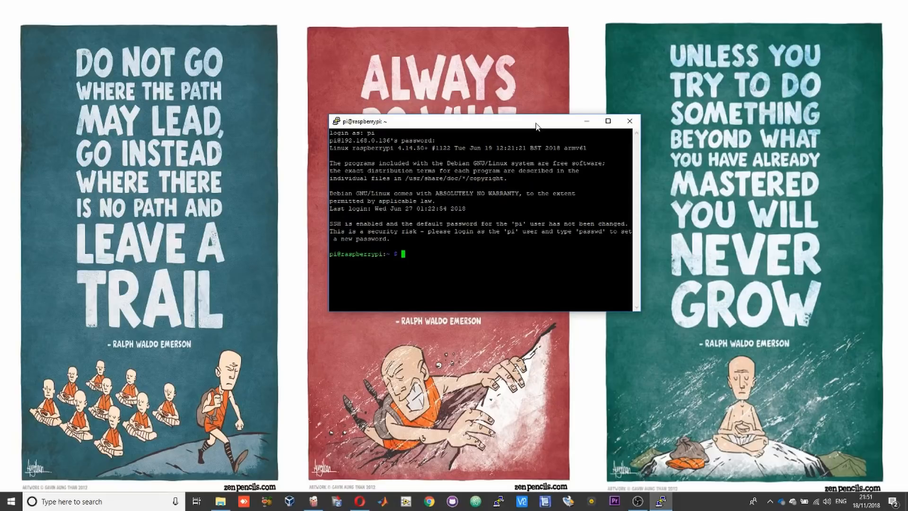
# Enter sudo raspi-config at the shell prompt
pyautogui.write('sud')
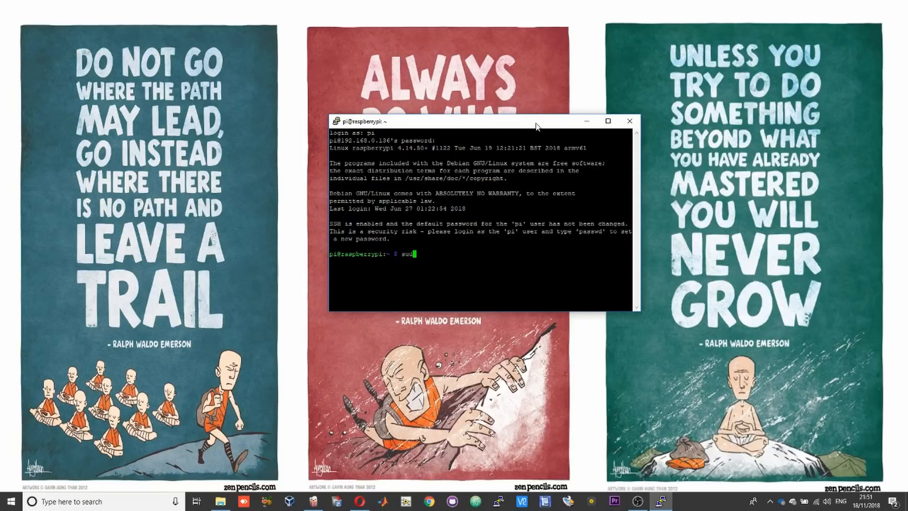
pyautogui.write('o raspi')
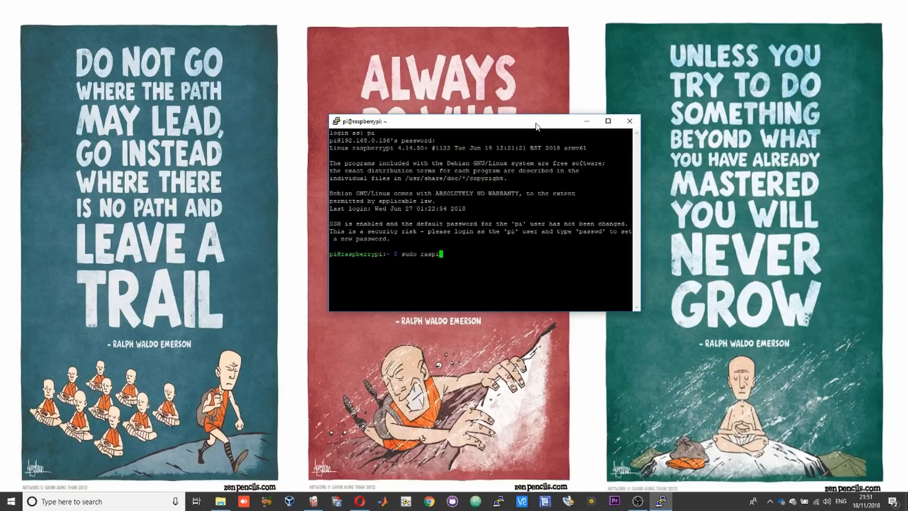
pyautogui.write('-config')
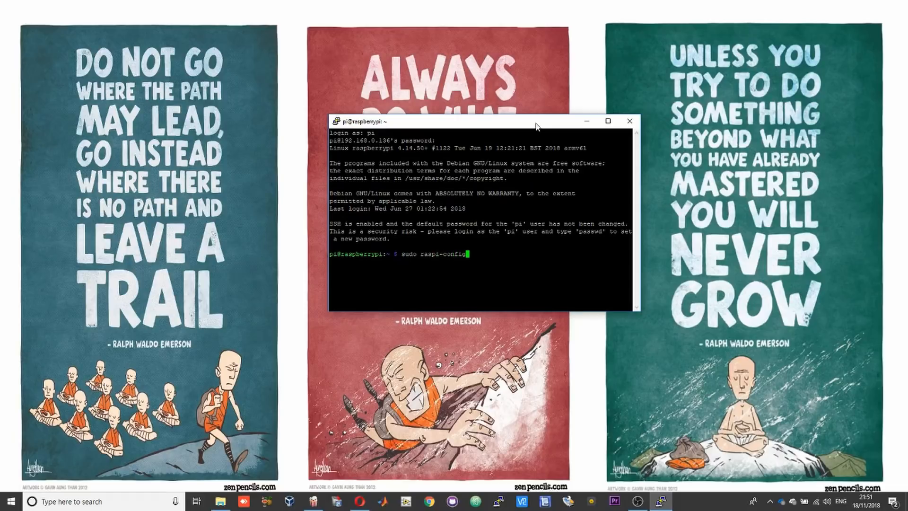
# Run raspi-config and enable the VNC Server under Interfacing Options > P3 VNC
pyautogui.press('Return')
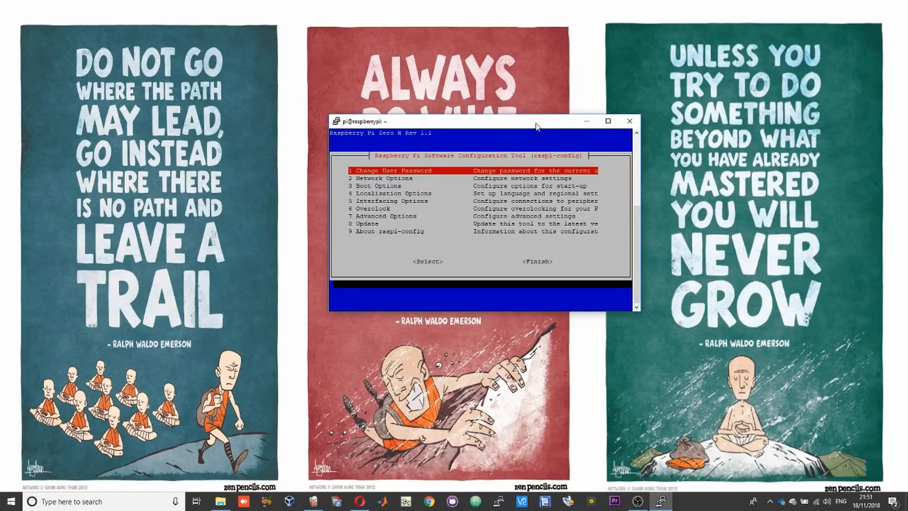
pyautogui.press('Down')
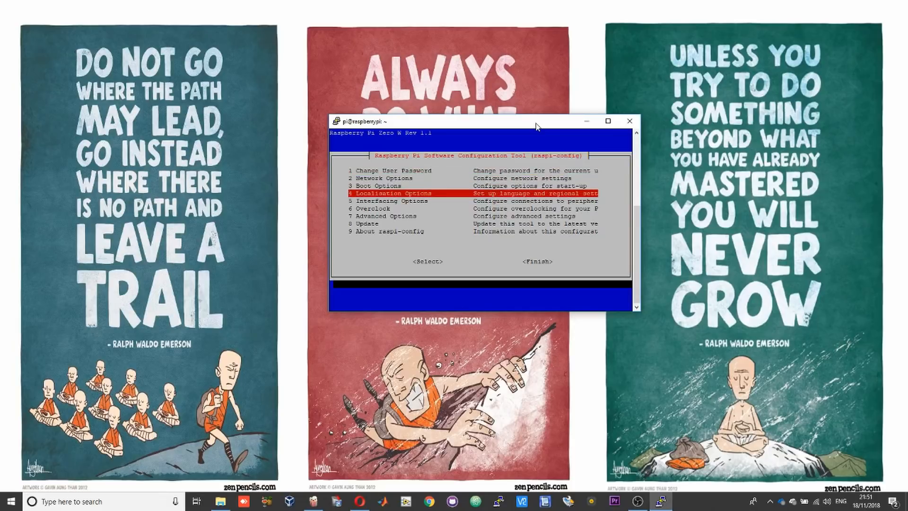
pyautogui.press('Down')
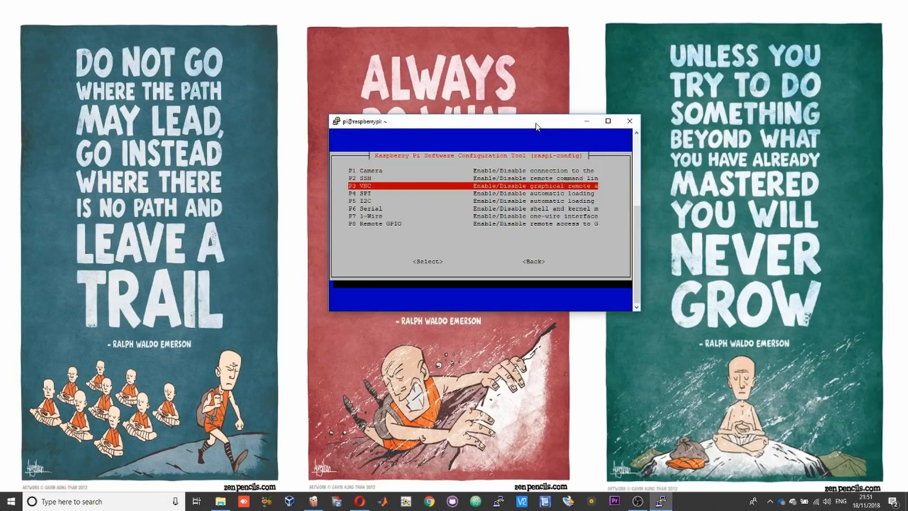
pyautogui.click(427, 261)
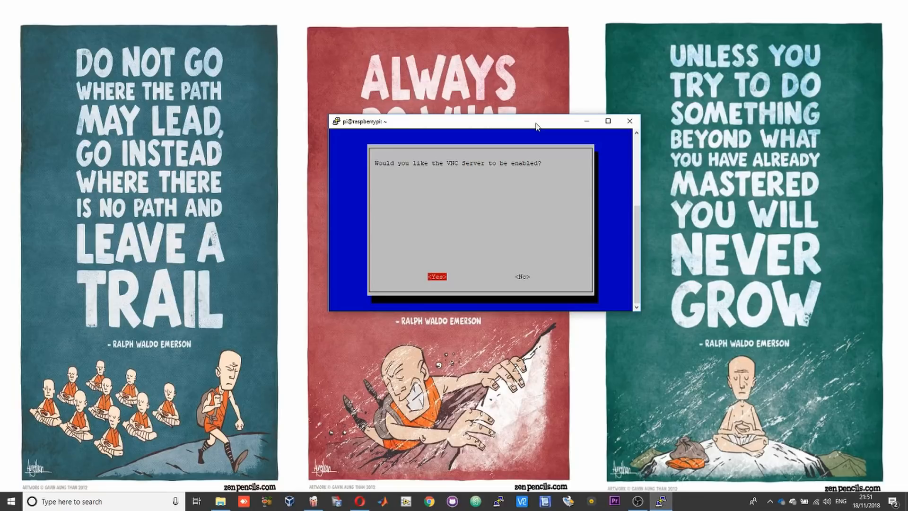
pyautogui.click(437, 276)
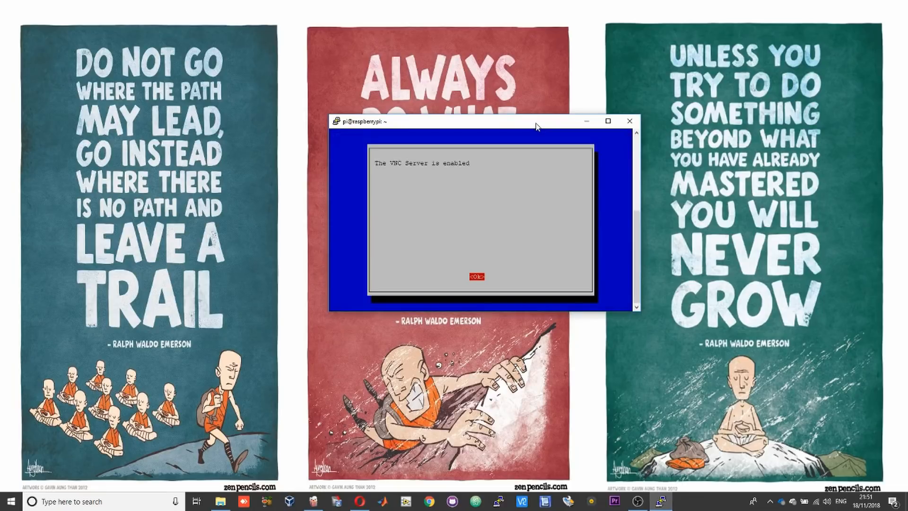
# Acknowledge the VNC-enabled message and enter 7 Advanced Options
pyautogui.click(476, 276)
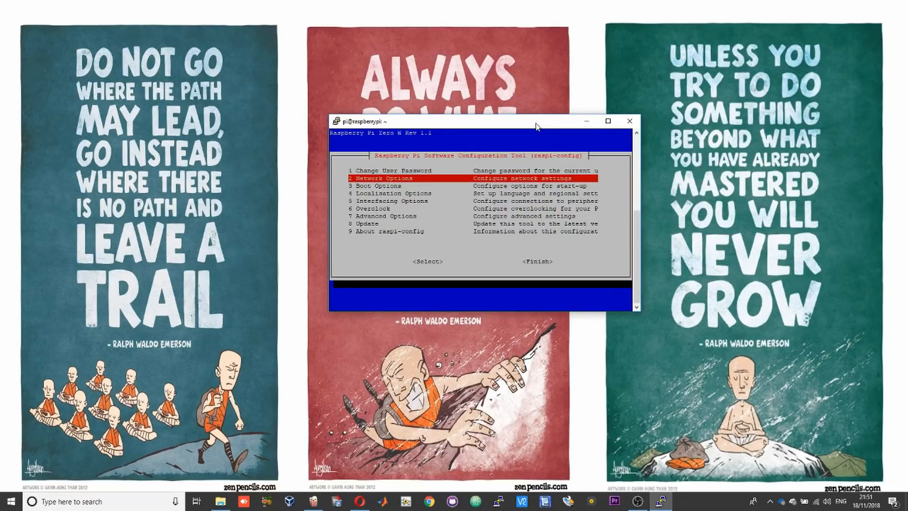
pyautogui.press('Down')
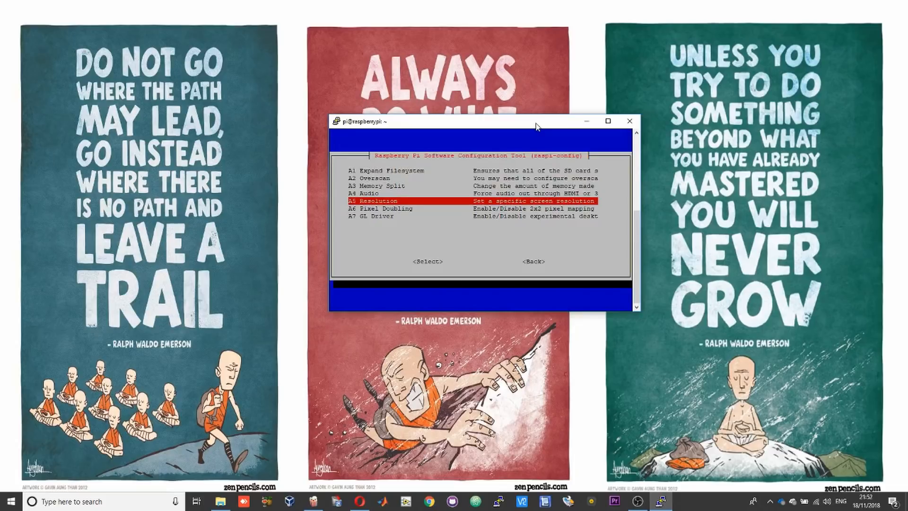
# Set A5 Resolution to DMT Mode 82 1920x1080 60Hz and finish raspi-config
pyautogui.click(427, 261)
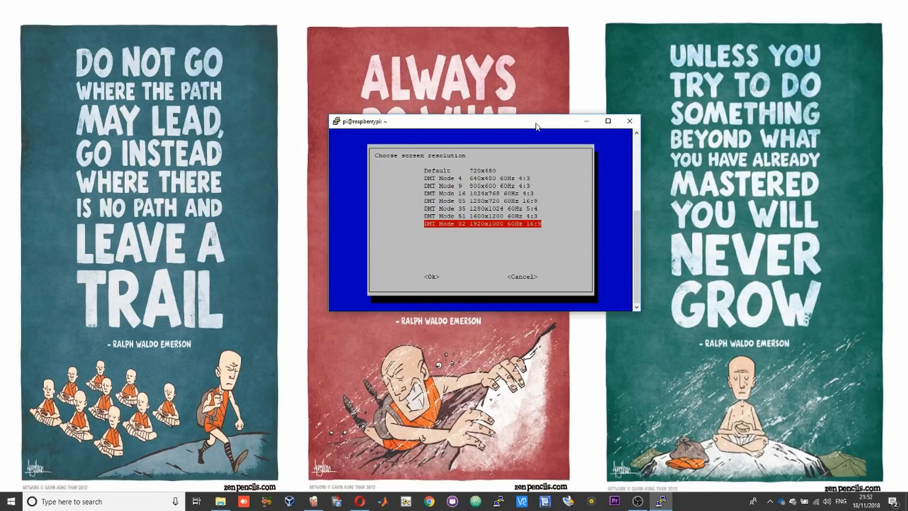
pyautogui.click(432, 276)
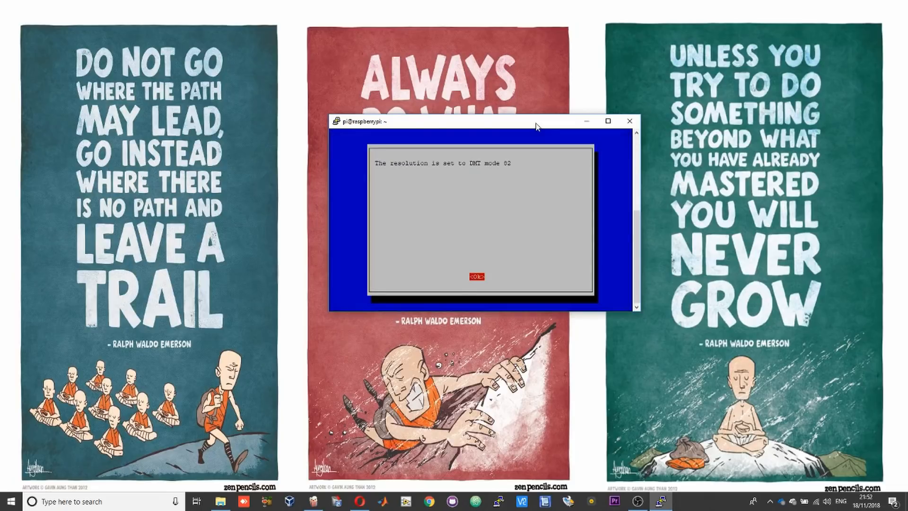
pyautogui.click(476, 275)
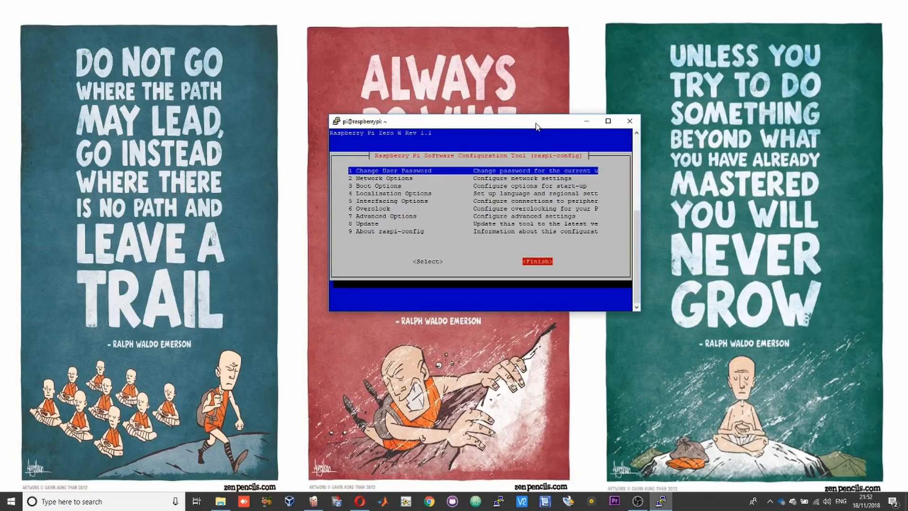
pyautogui.click(537, 261)
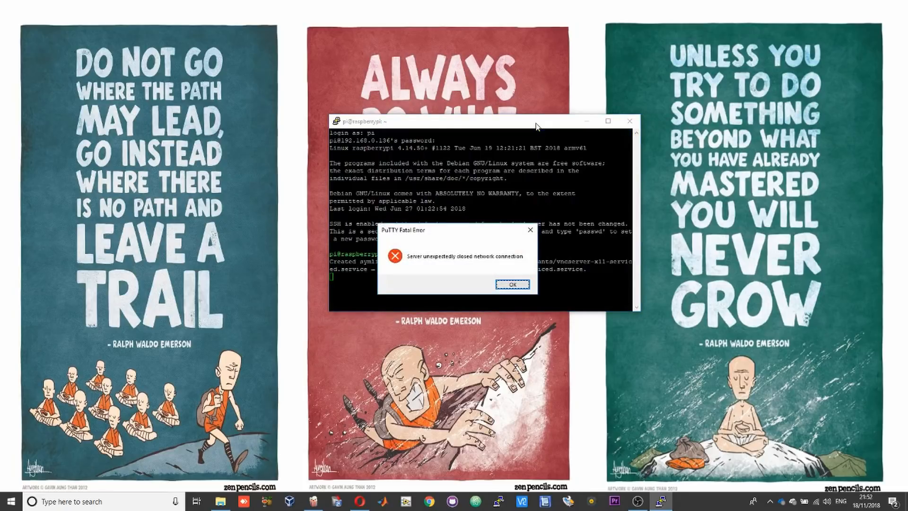
# Dismiss the PuTTY Fatal Error and close the inactive session window
pyautogui.click(512, 284)
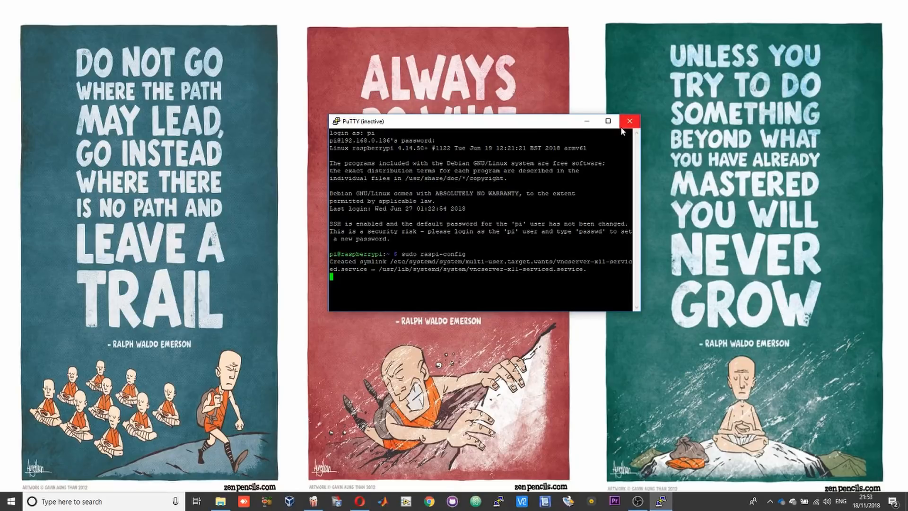
pyautogui.click(629, 120)
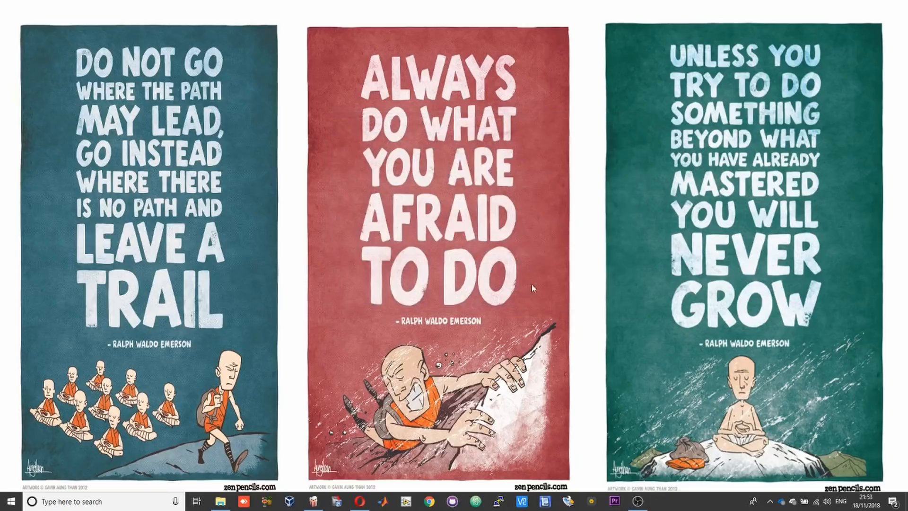
pyautogui.moveTo(509, 283)
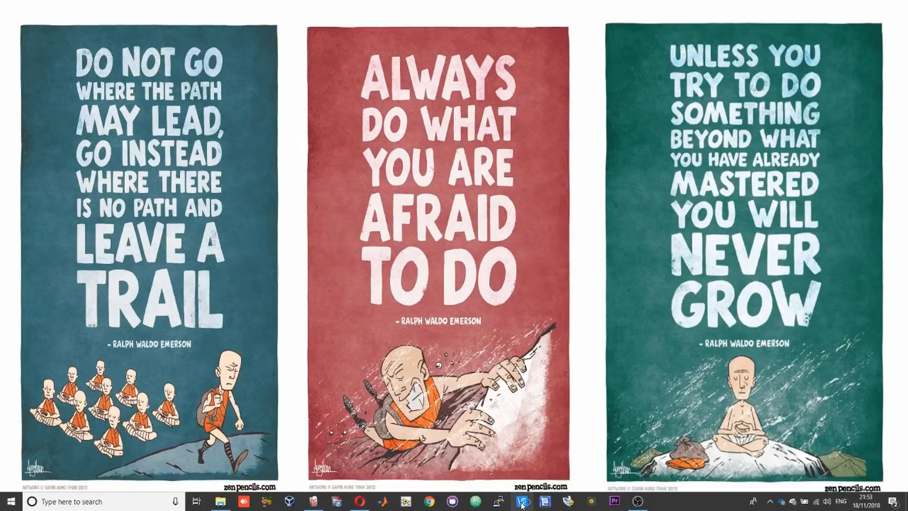
# Launch VNC Viewer and enter 192.168.0.136 as the server address
pyautogui.click(522, 502)
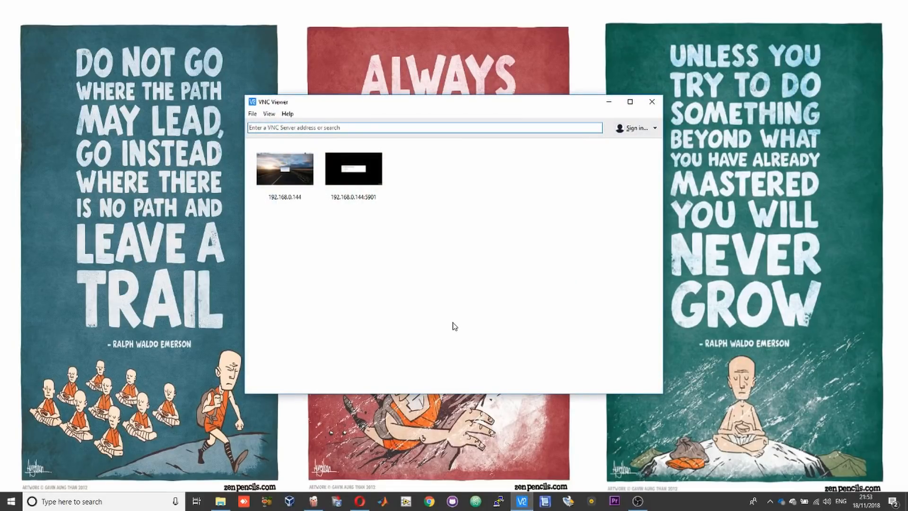
pyautogui.moveTo(390, 5)
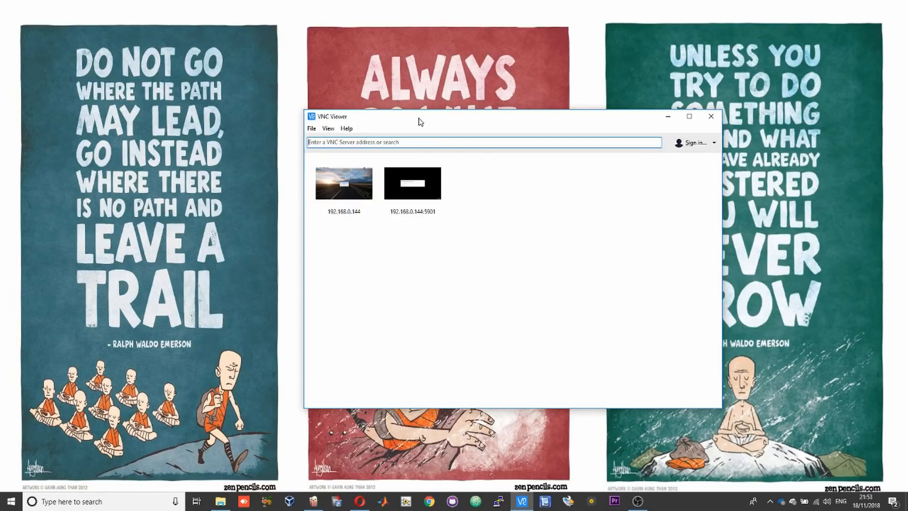
pyautogui.write('192.168.0.136')
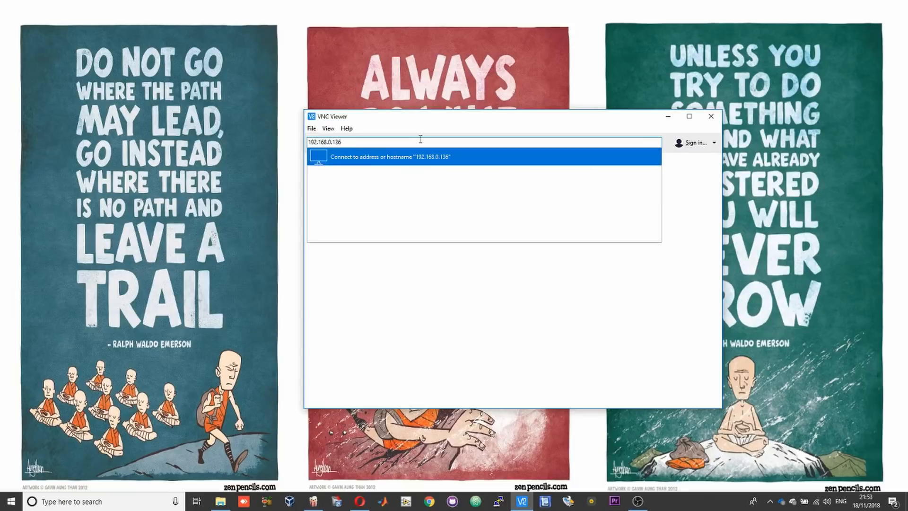
pyautogui.moveTo(383, 167)
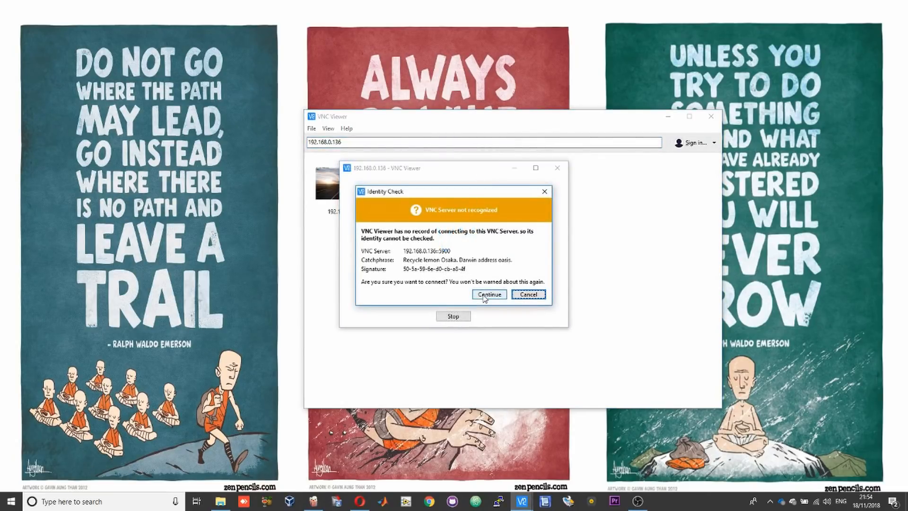
# Continue past the Identity Check and log in as user pi with Remember password ticked
pyautogui.click(489, 294)
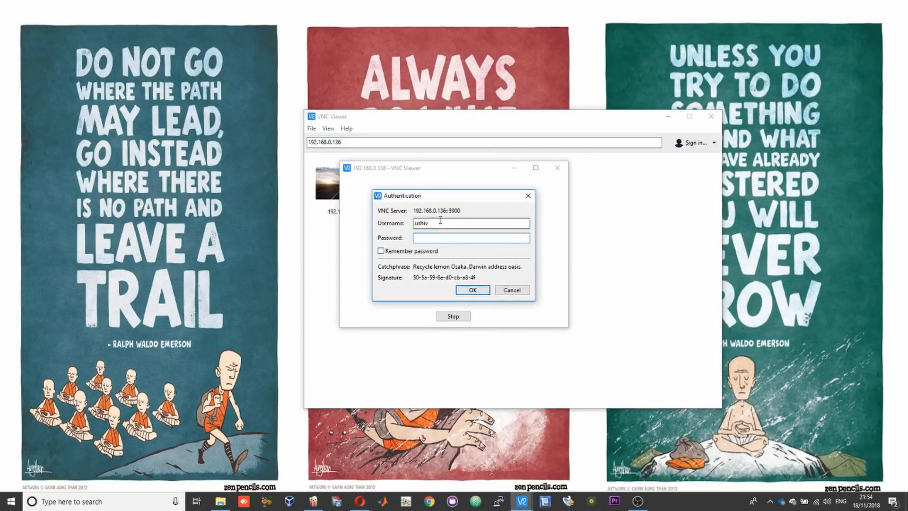
pyautogui.tripleClick(470, 223)
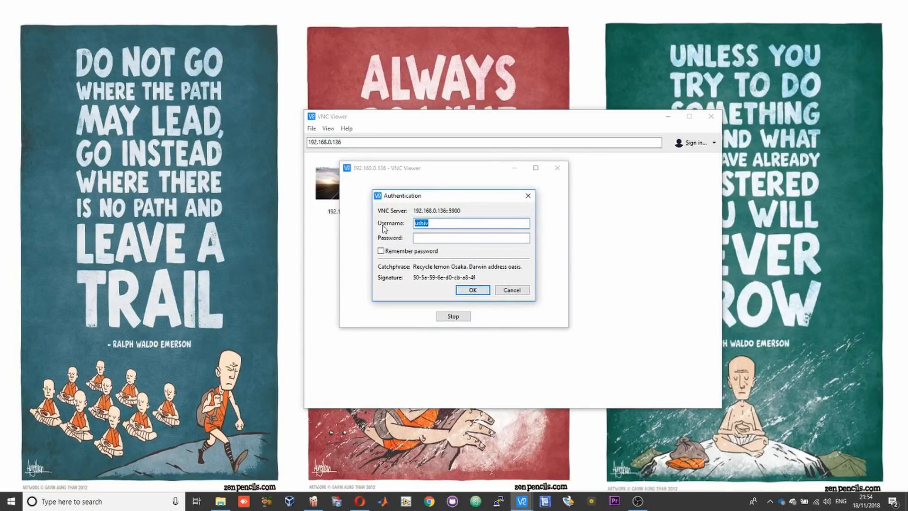
pyautogui.write('pi')
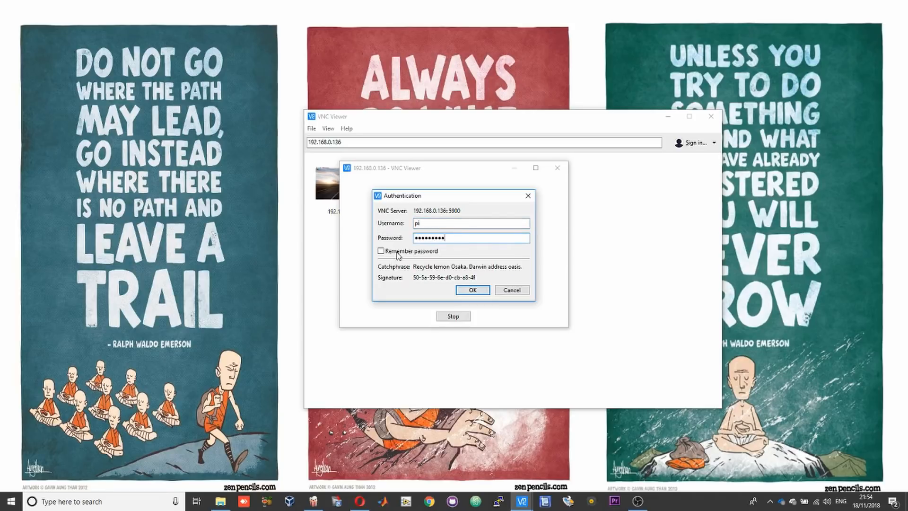
pyautogui.click(380, 250)
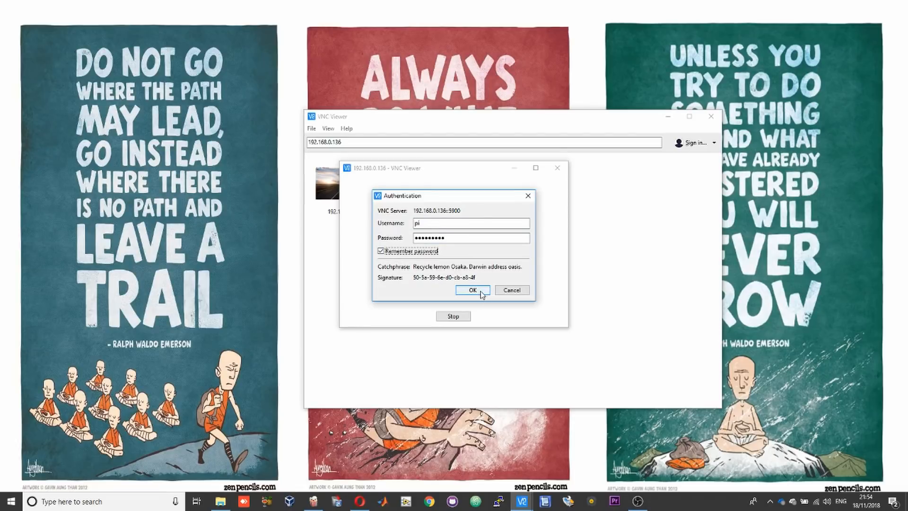
pyautogui.click(471, 290)
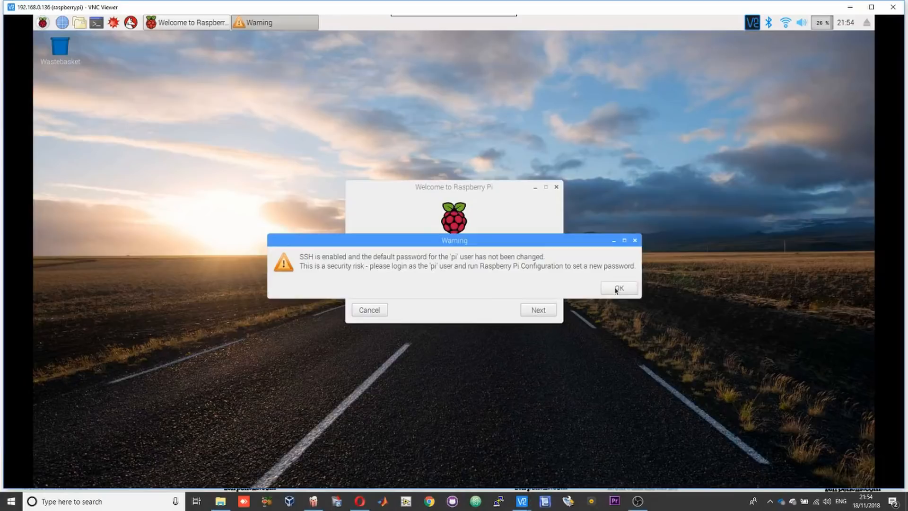
# Dismiss the SSH default-password warning and advance the welcome wizard to Set Country
pyautogui.click(618, 287)
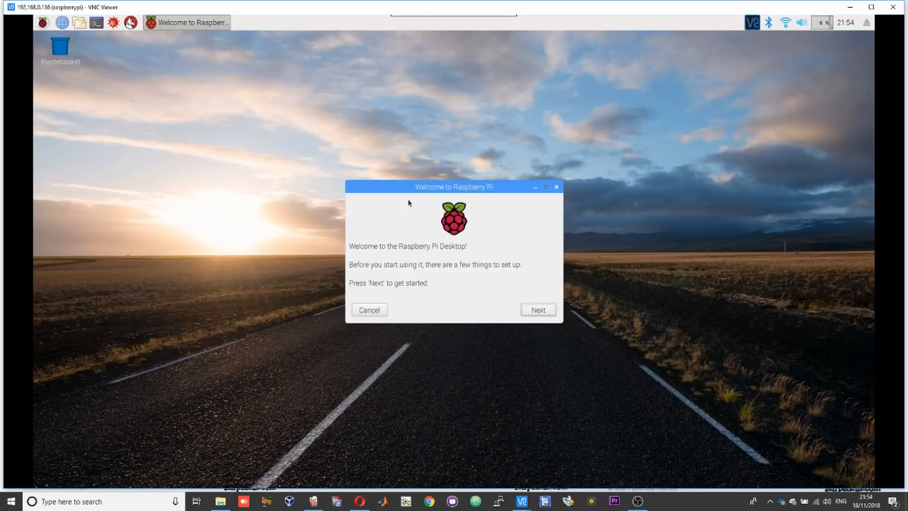
pyautogui.moveTo(535, 354)
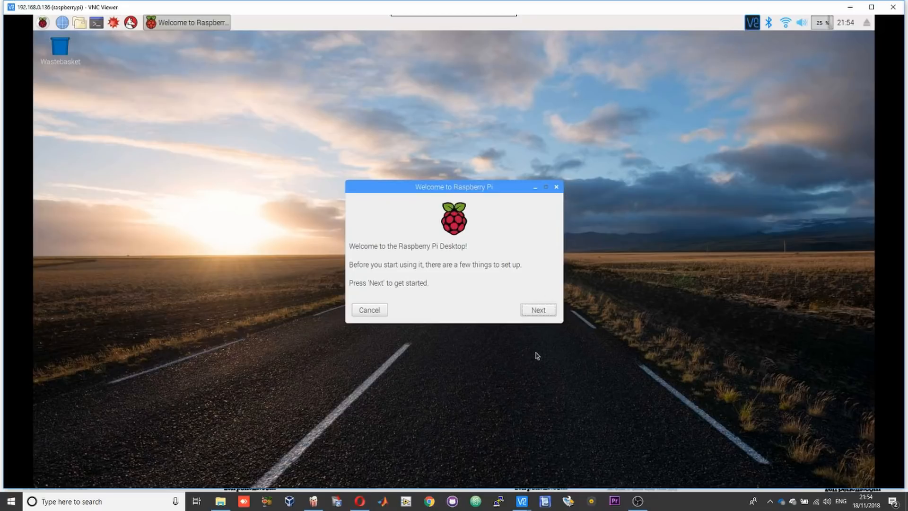
pyautogui.moveTo(524, 314)
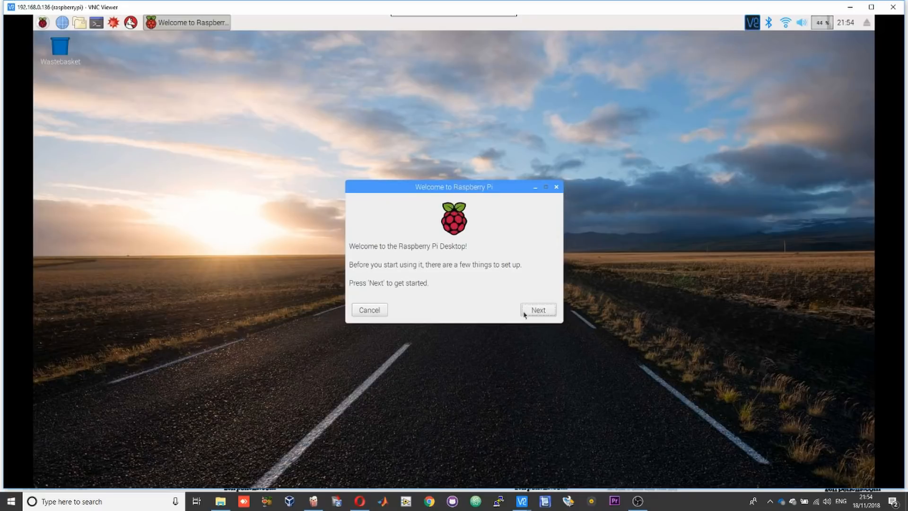
pyautogui.moveTo(483, 281)
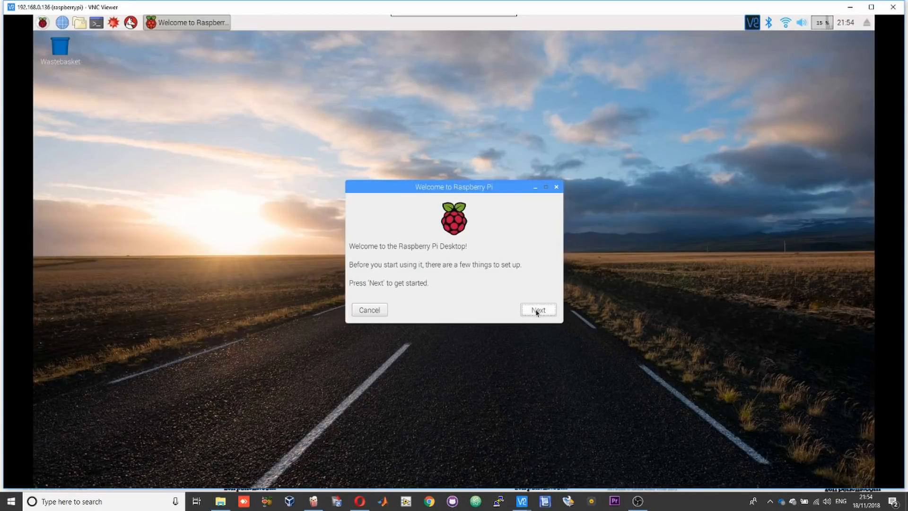
pyautogui.click(536, 310)
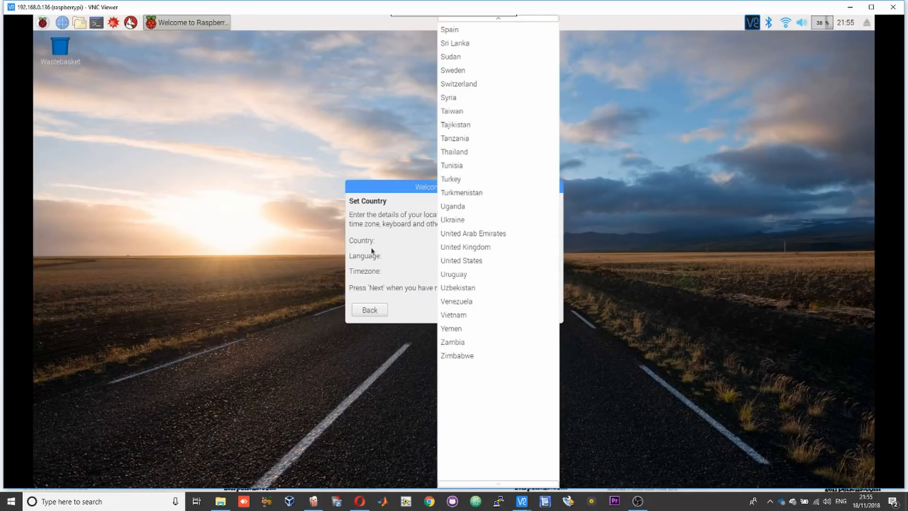
# Choose United Kingdom, keep the default password, skip WiFi and updates to close the wizard
pyautogui.click(465, 247)
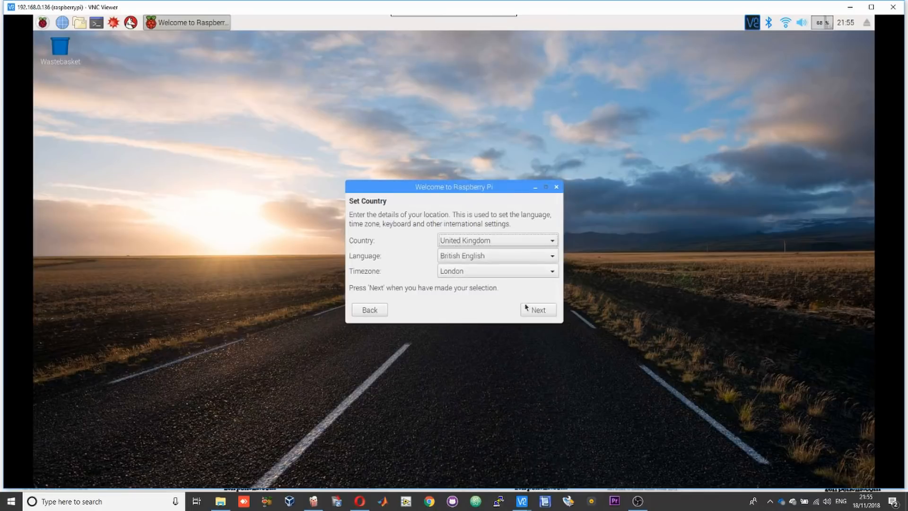
pyautogui.click(537, 311)
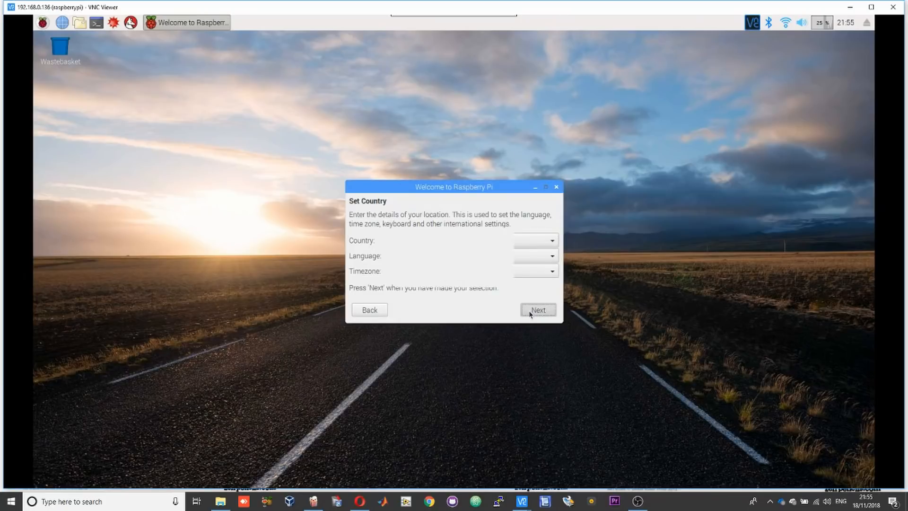
pyautogui.click(537, 310)
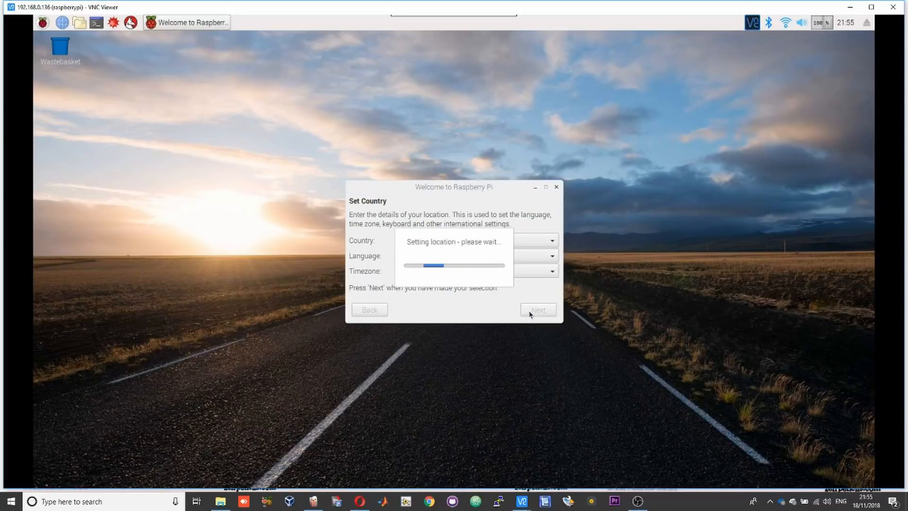
pyautogui.click(537, 310)
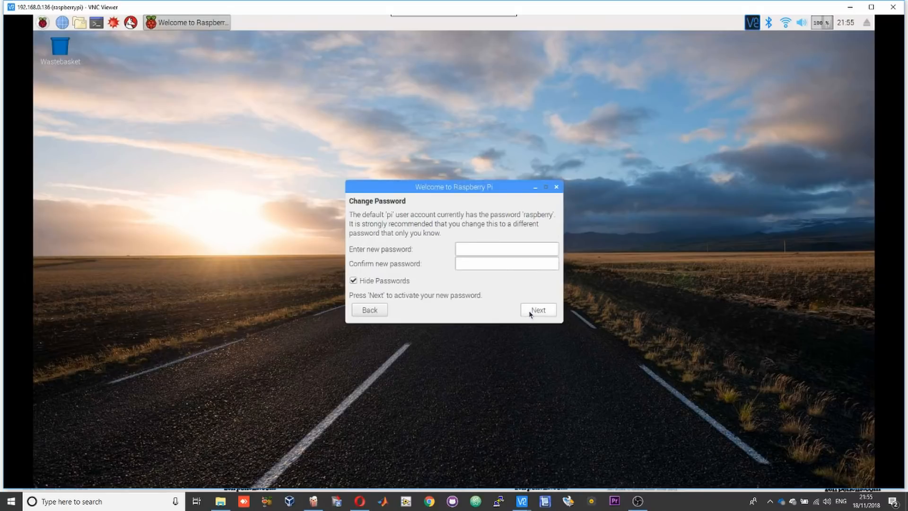
pyautogui.moveTo(513, 289)
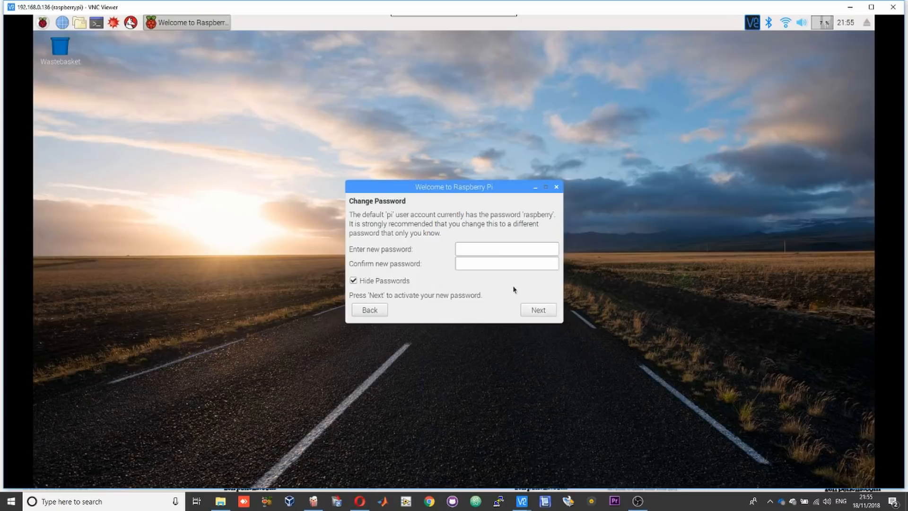
pyautogui.click(537, 310)
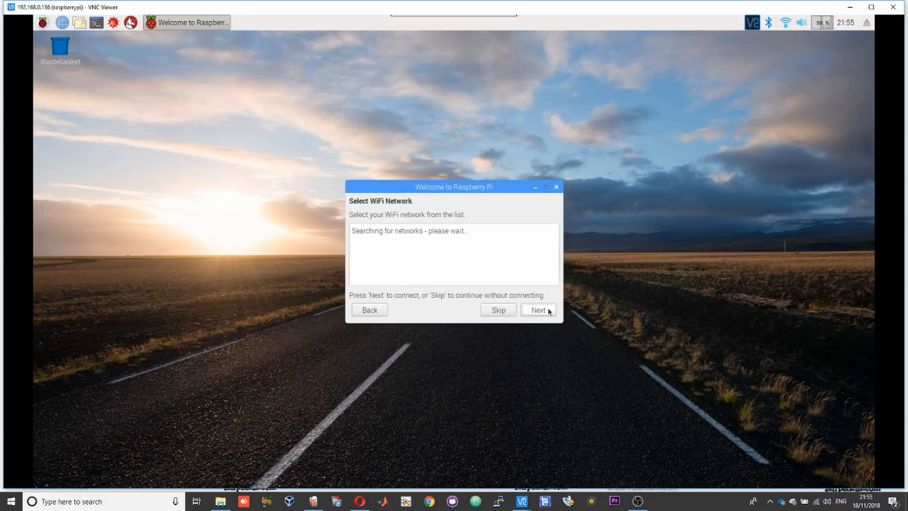
pyautogui.moveTo(538, 277)
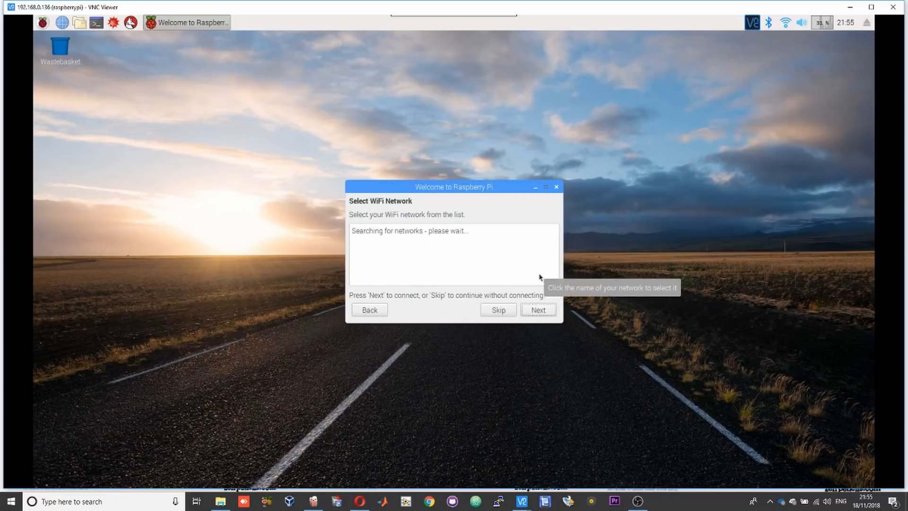
pyautogui.moveTo(453, 199)
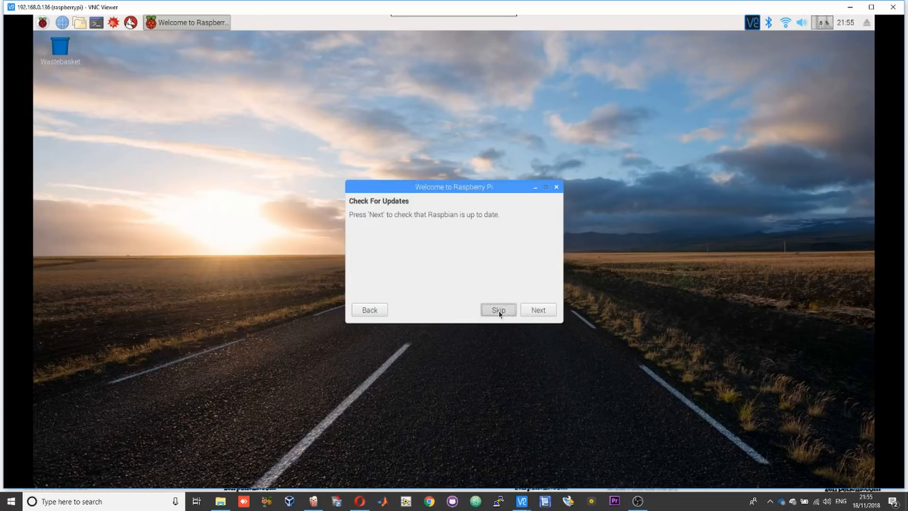
pyautogui.click(497, 310)
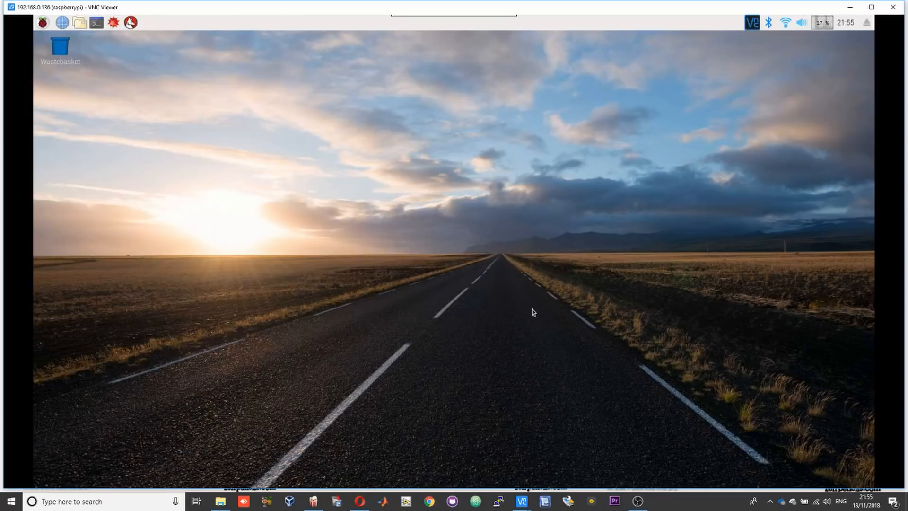